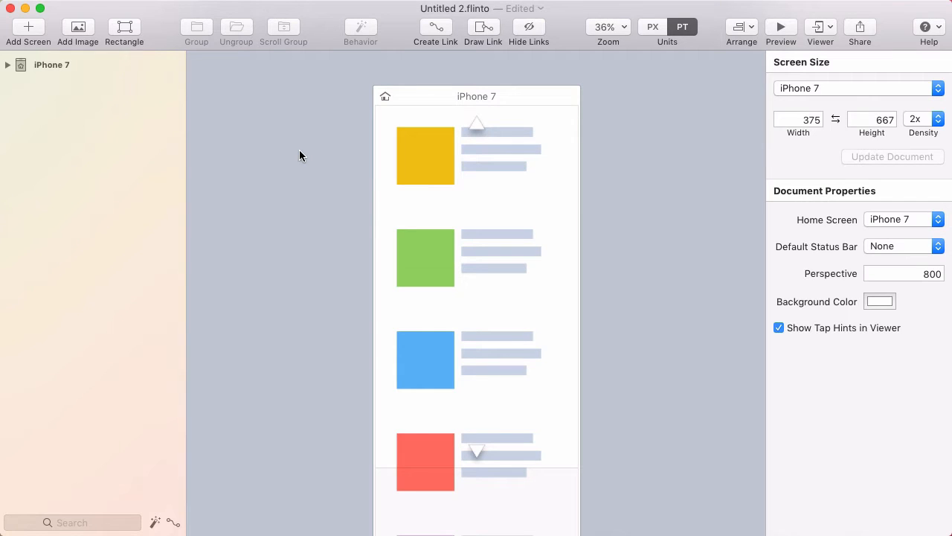
mouse_move(314, 145)
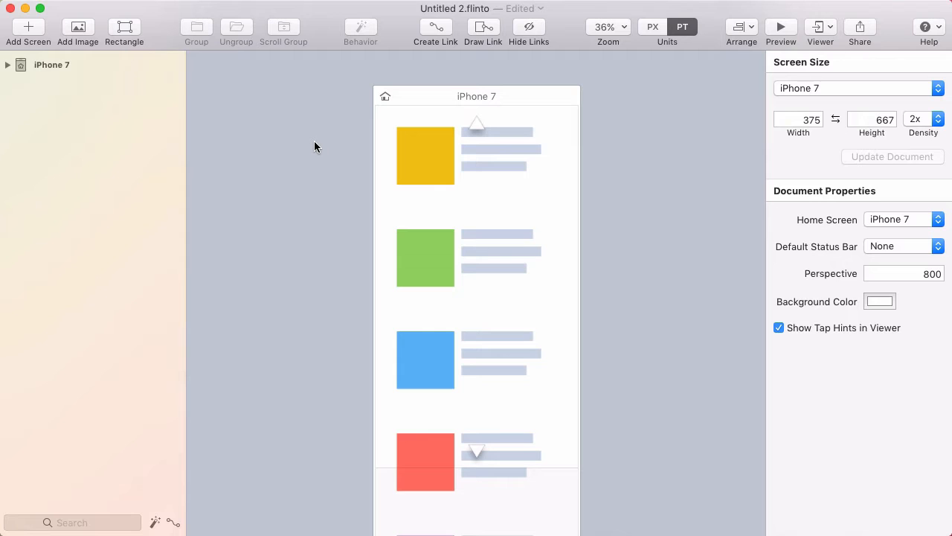
mouse_move(311, 156)
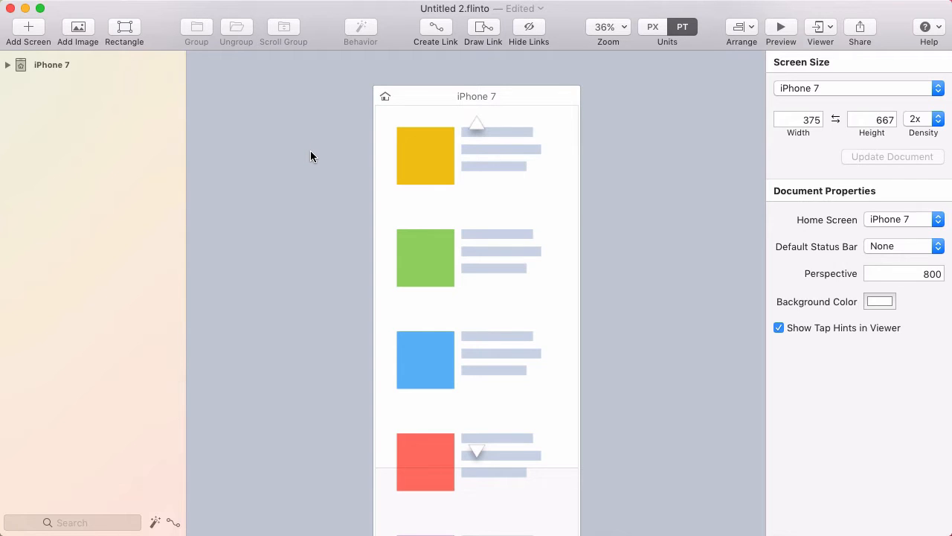
mouse_move(323, 198)
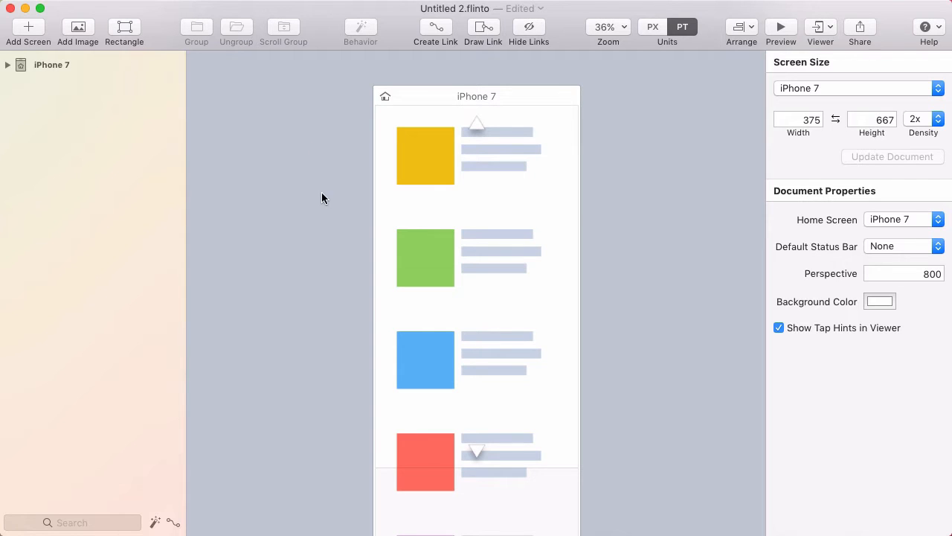
mouse_move(476, 109)
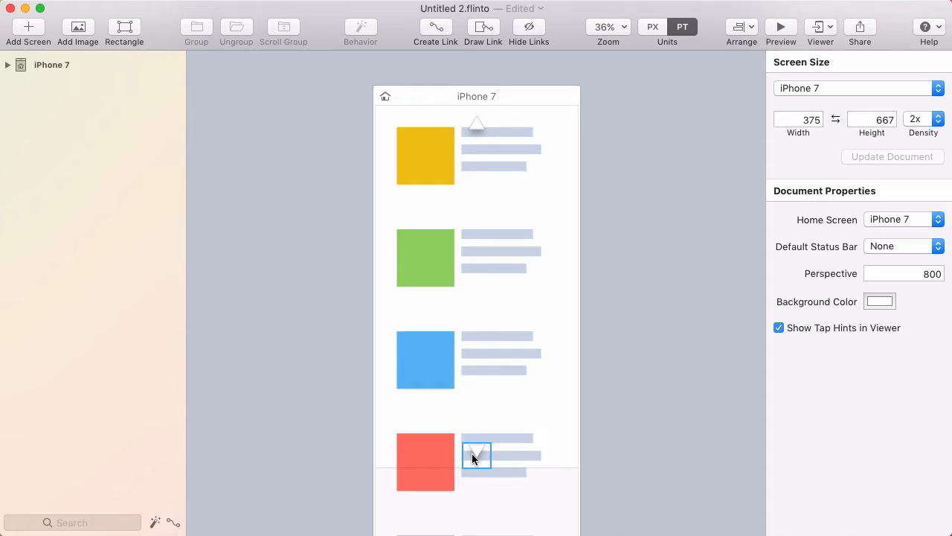
mouse_move(488, 455)
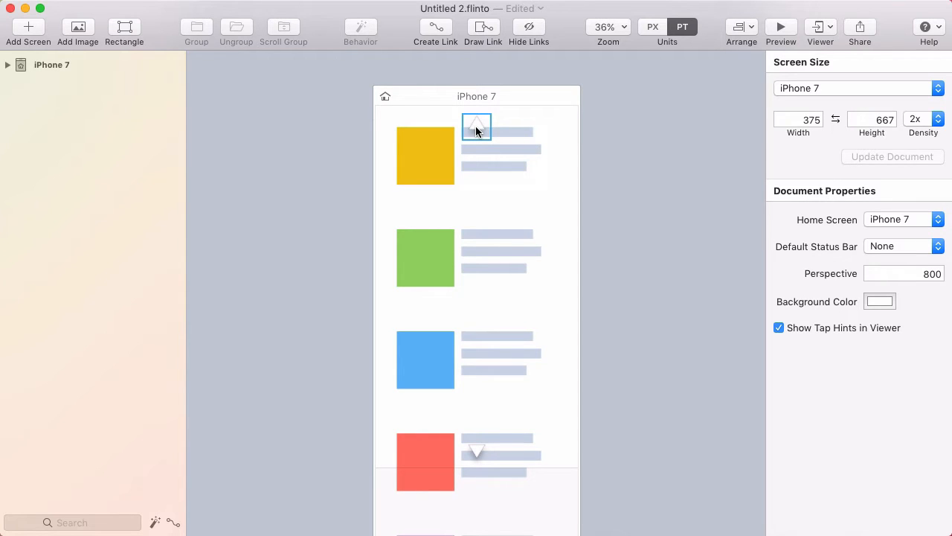
Wrap the five coloured list item groups into a vertical New Scroll Group and clear the selection
scroll("down", 3)
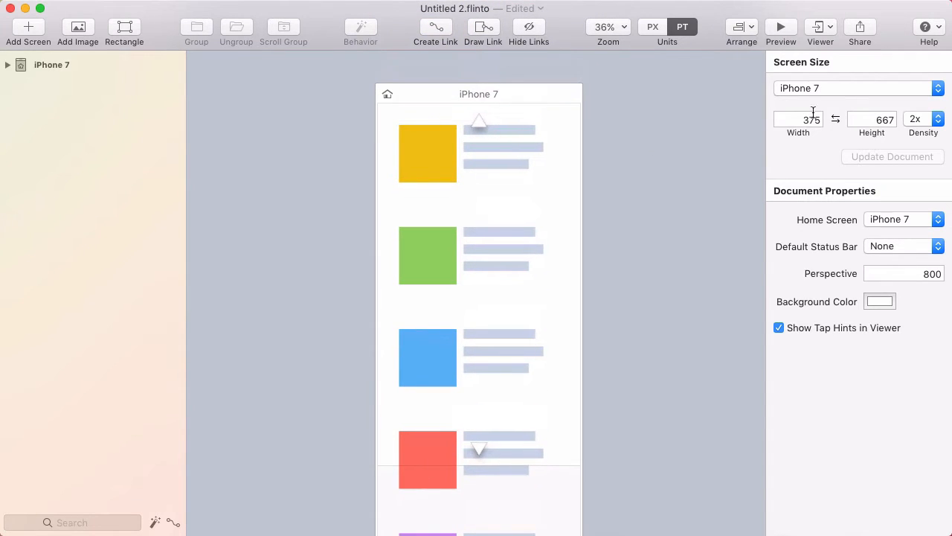
left_click(780, 28)
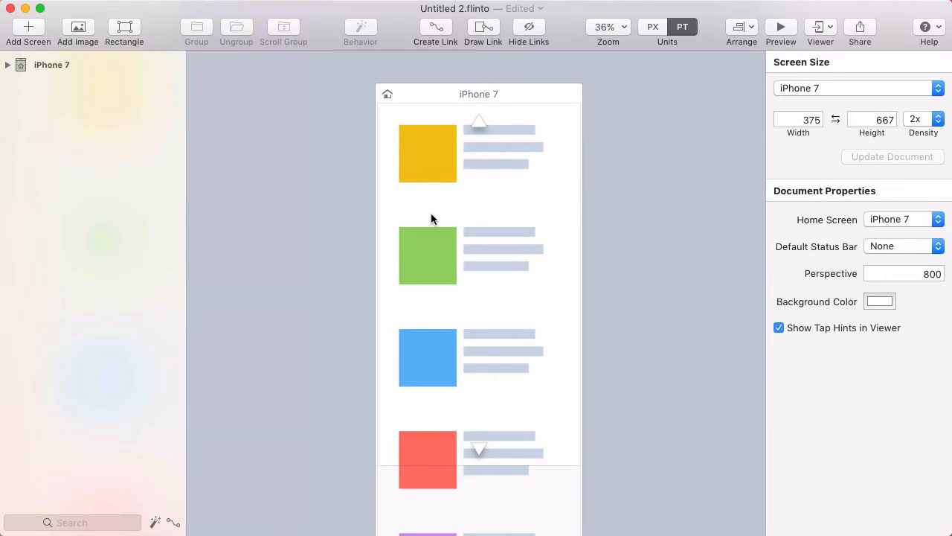
left_click(427, 459)
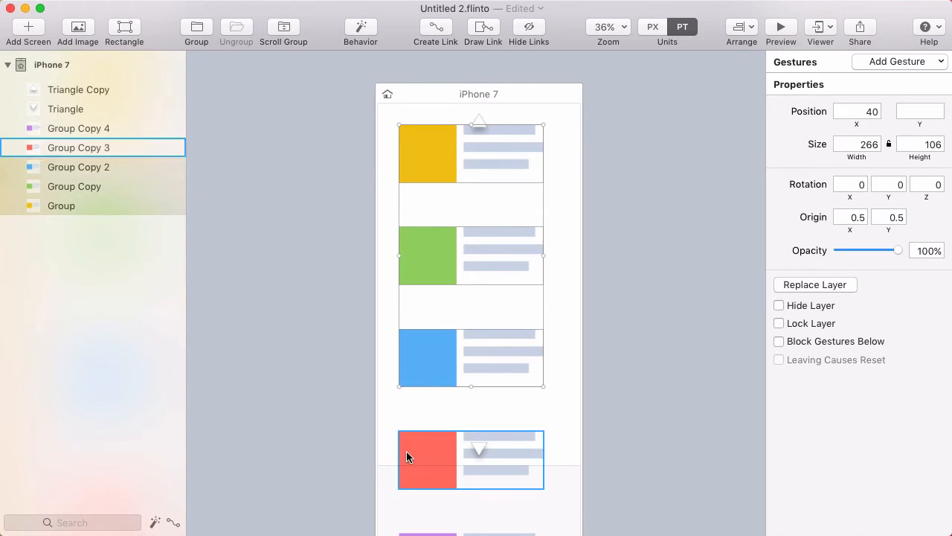
scroll("down", 3)
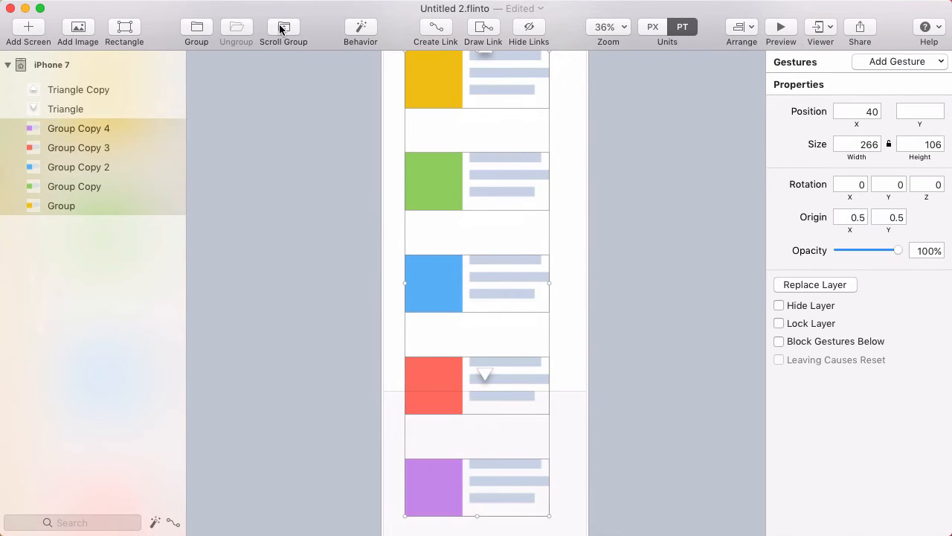
left_click(283, 27)
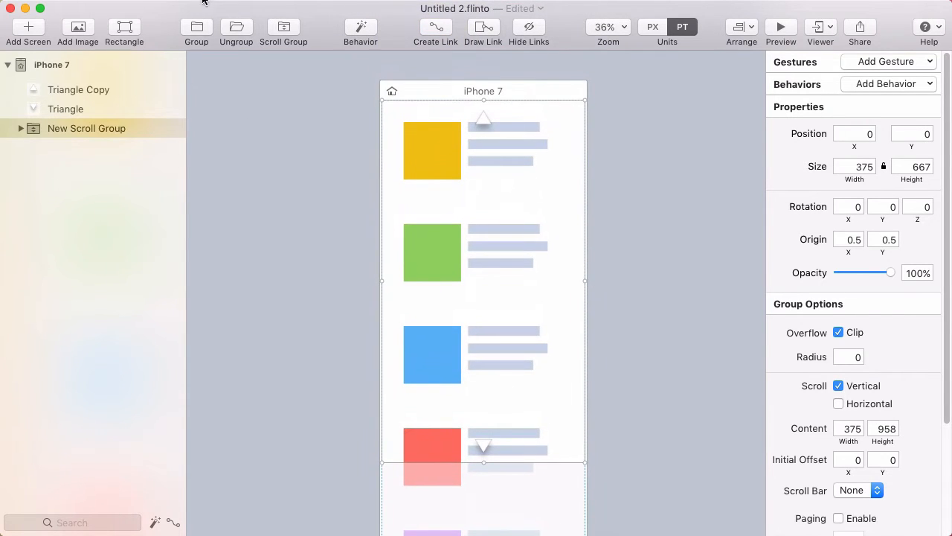
left_click(780, 27)
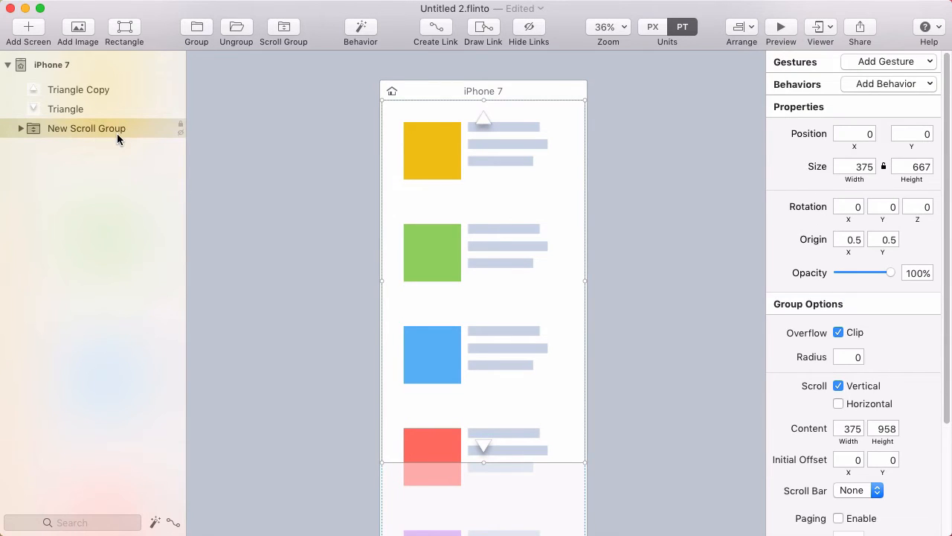
left_click(66, 108)
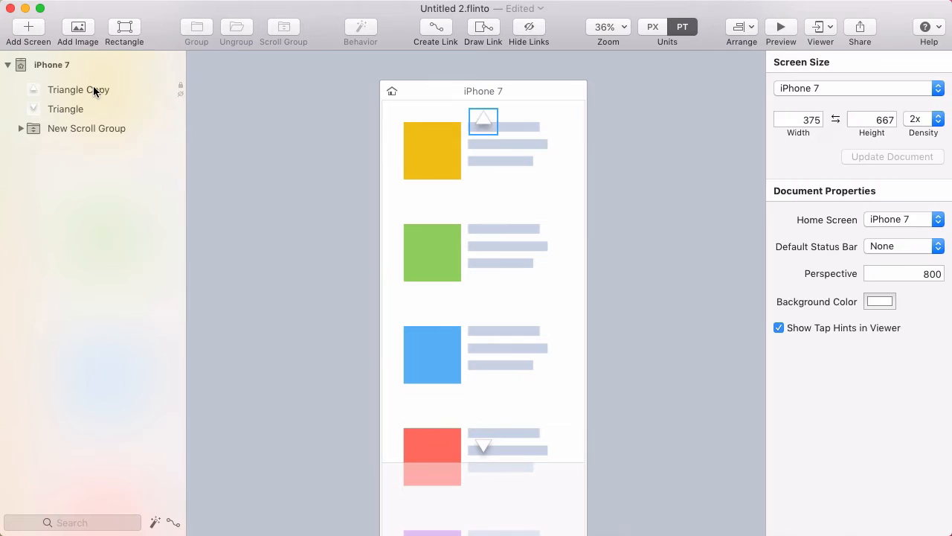
Group Triangle and Triangle Copy into New Group and set the up arrow to 0% opacity
left_click(86, 128)
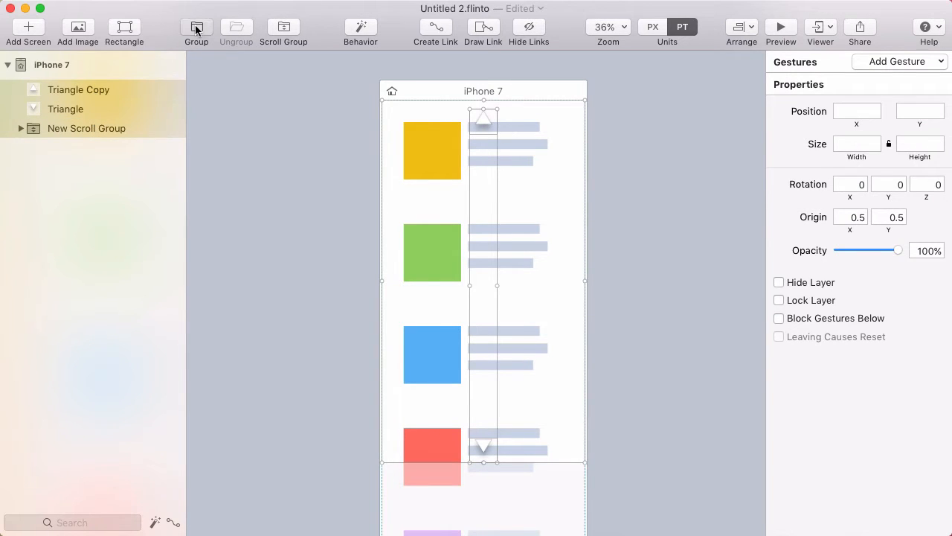
left_click(196, 27)
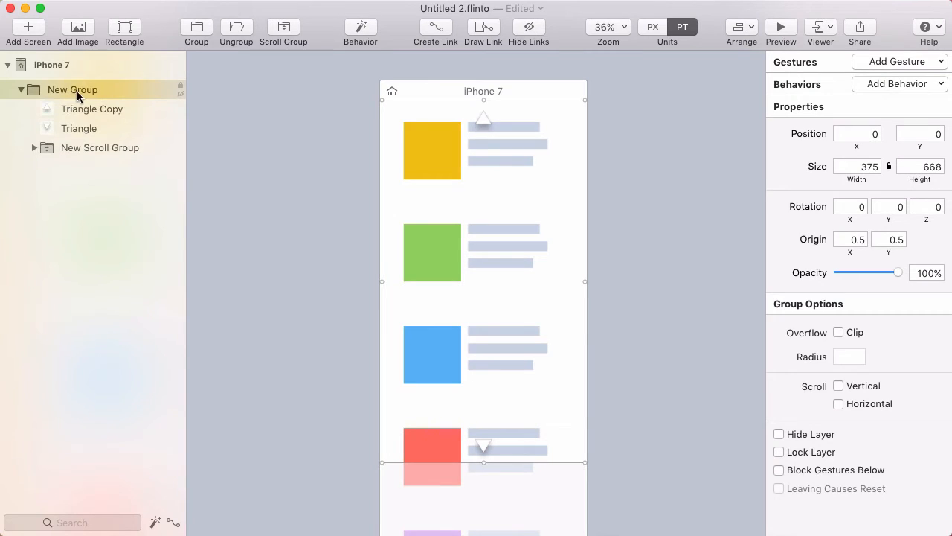
mouse_move(489, 125)
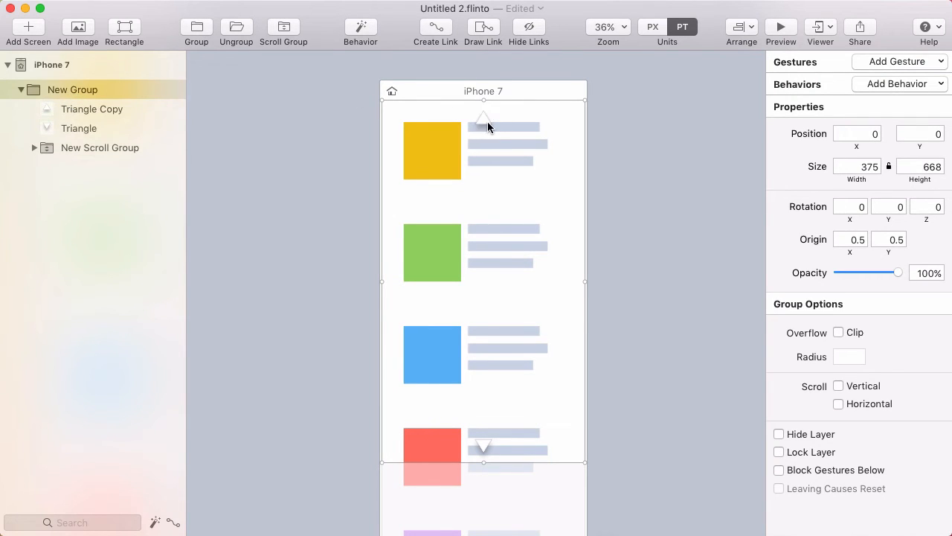
left_click(483, 119)
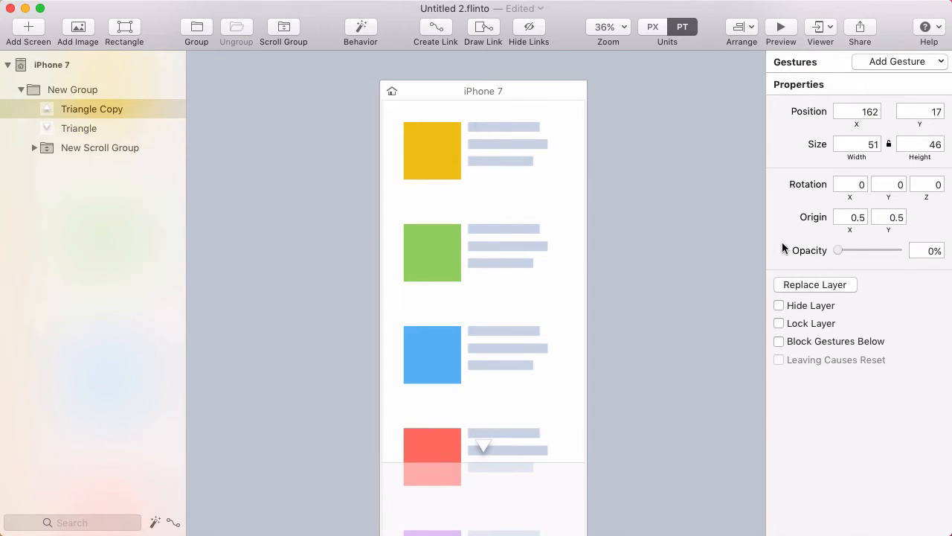
left_click(72, 89)
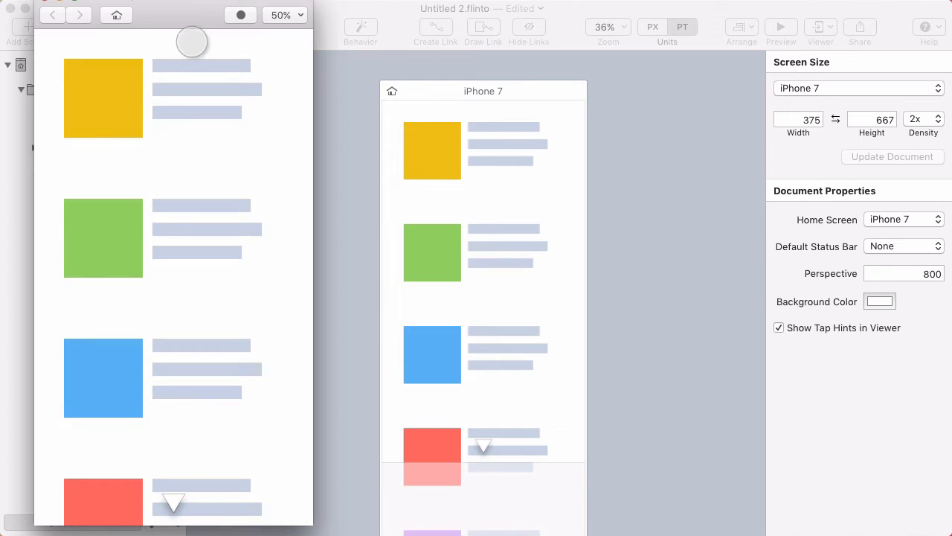
mouse_move(164, 51)
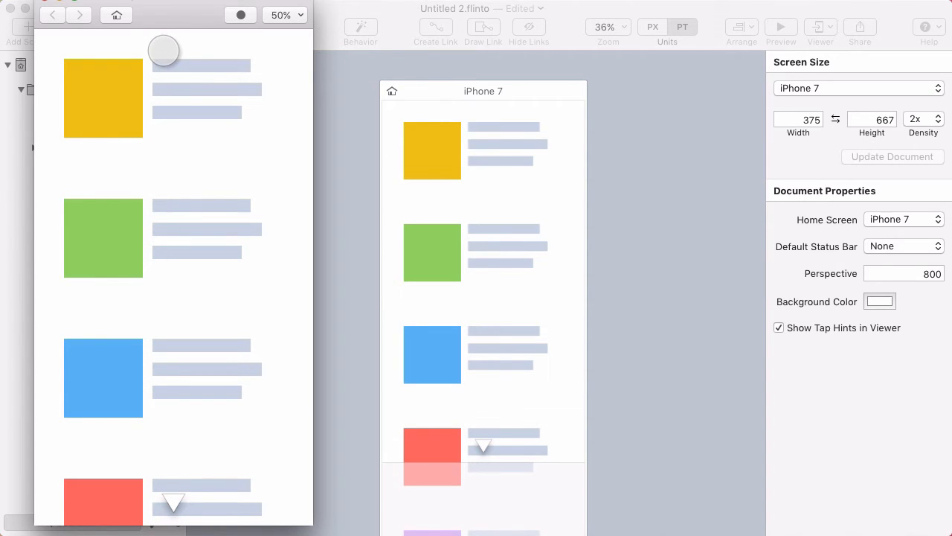
Interact with the prototype preview showing the list with only the down arrow visible
left_click(72, 89)
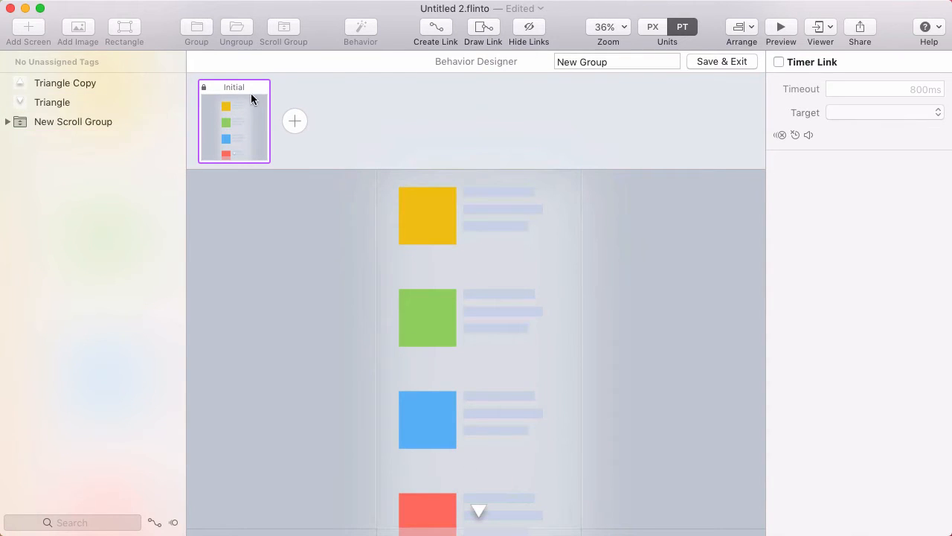
Name the behavior states top, middle and bottom, keeping the up arrow hidden in top
double_click(234, 87)
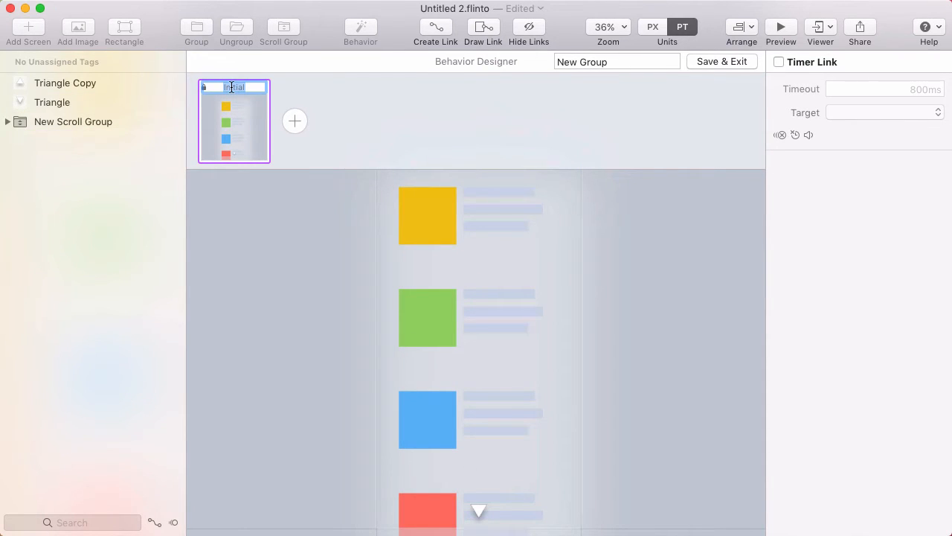
type("top")
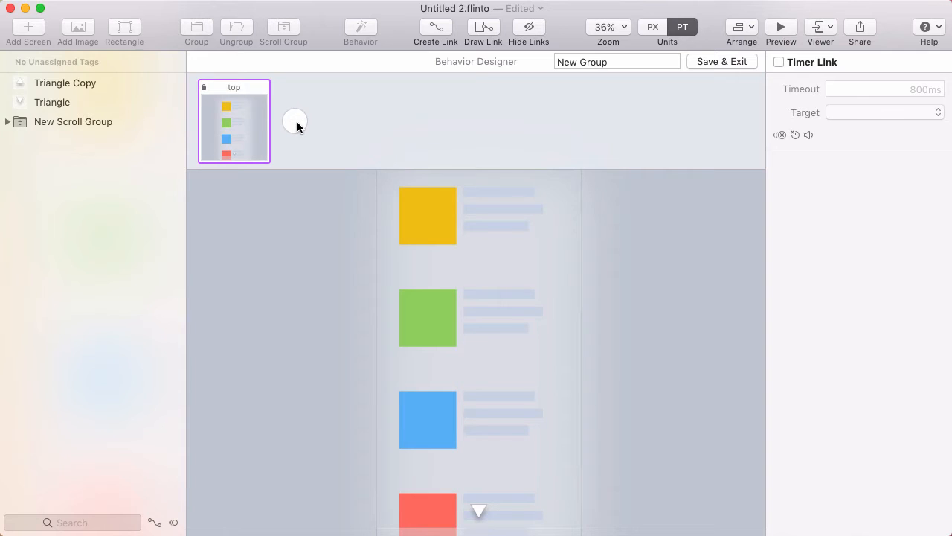
left_click(295, 121)
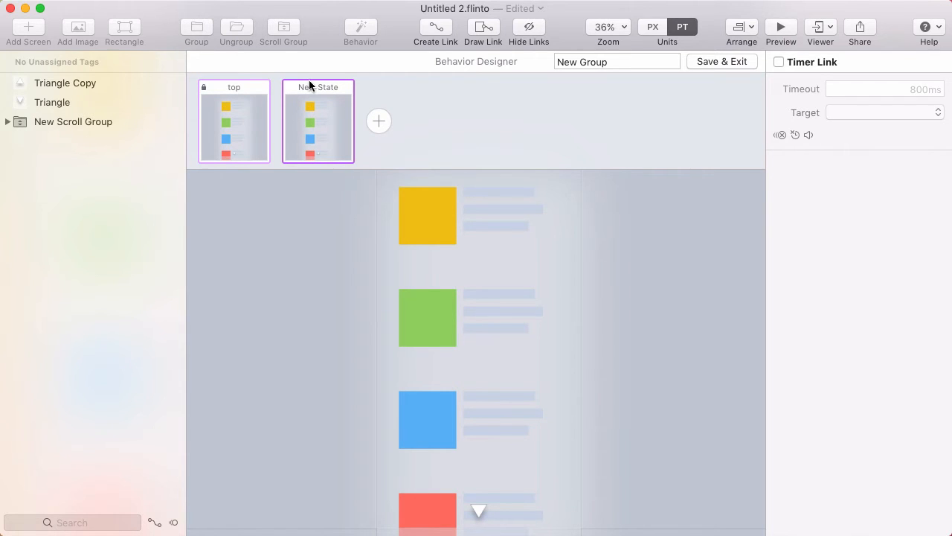
type("middle")
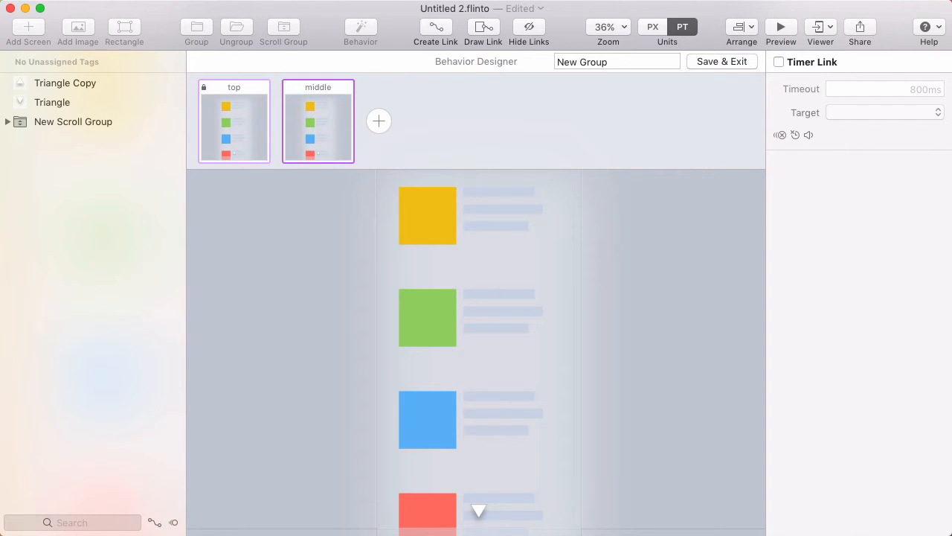
left_click(379, 120)
type("bottom")
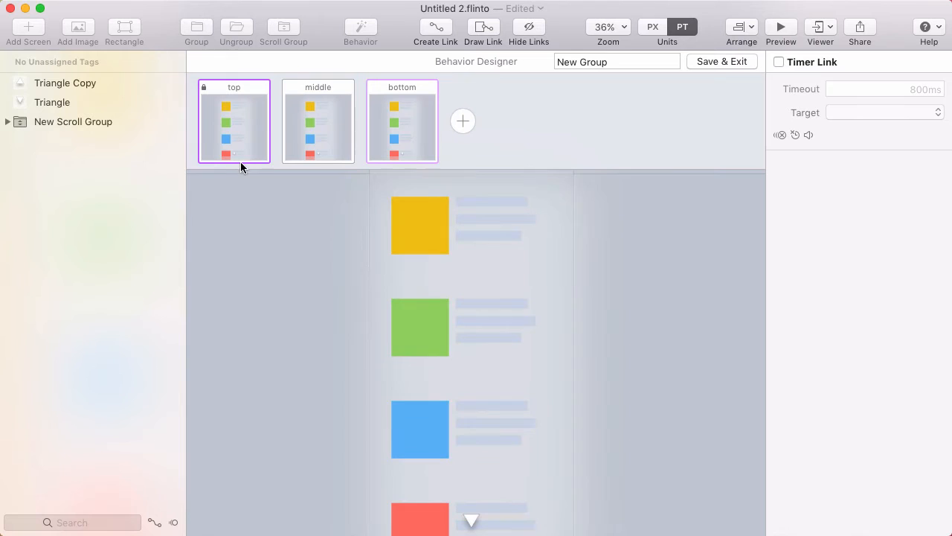
In the middle state, set Triangle Copy (the up arrow) to 100% opacity
left_click(73, 121)
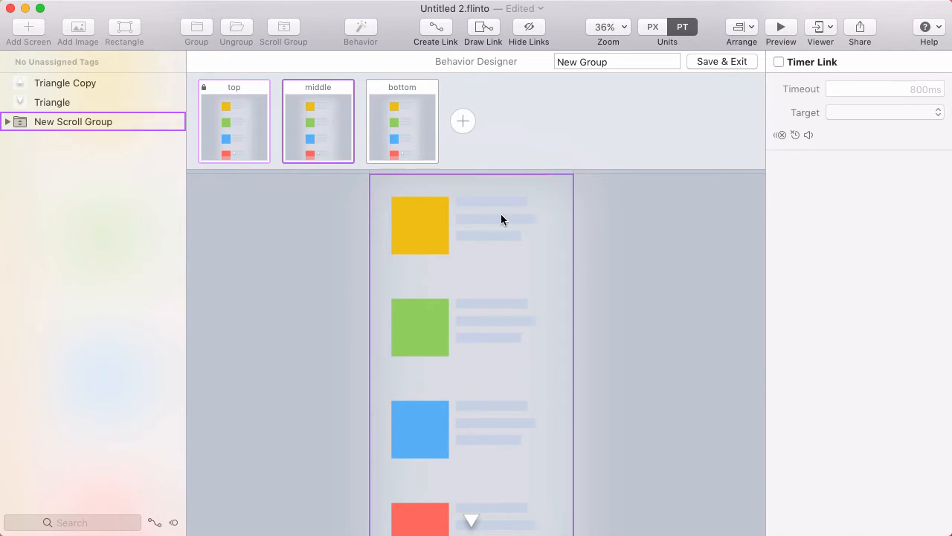
left_click(65, 82)
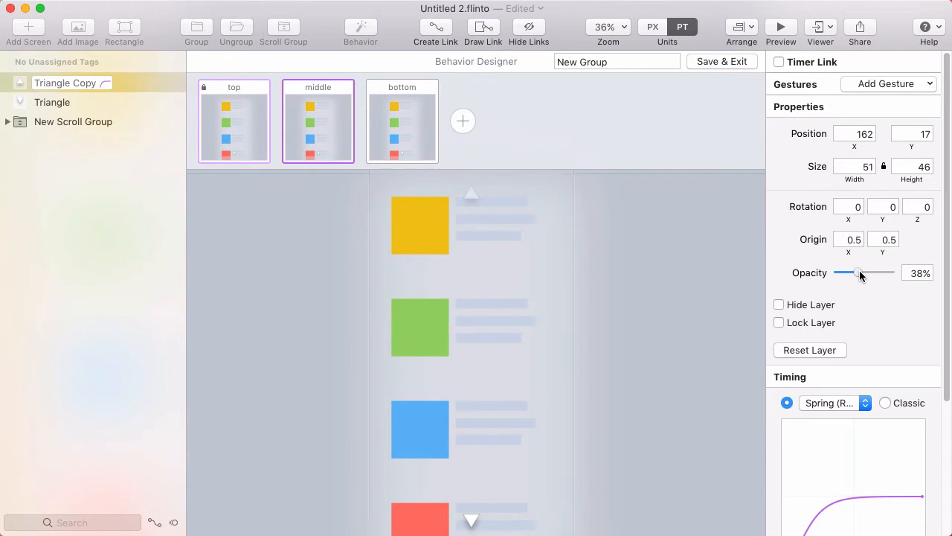
left_click_drag(860, 272, 890, 273)
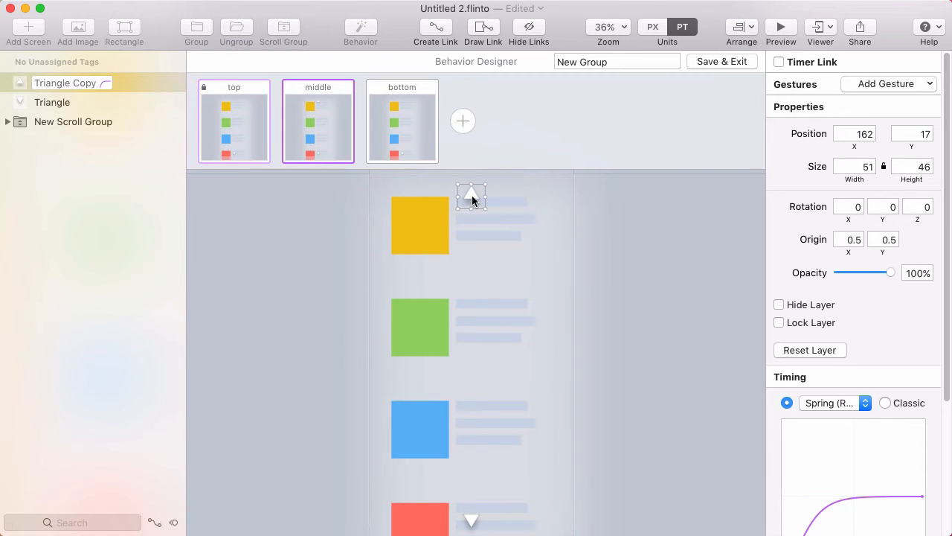
left_click(52, 102)
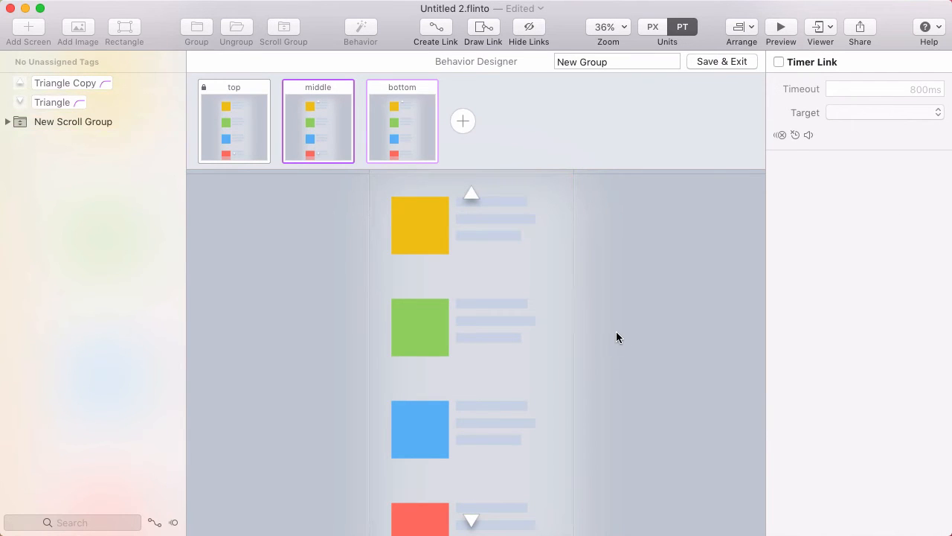
mouse_move(229, 177)
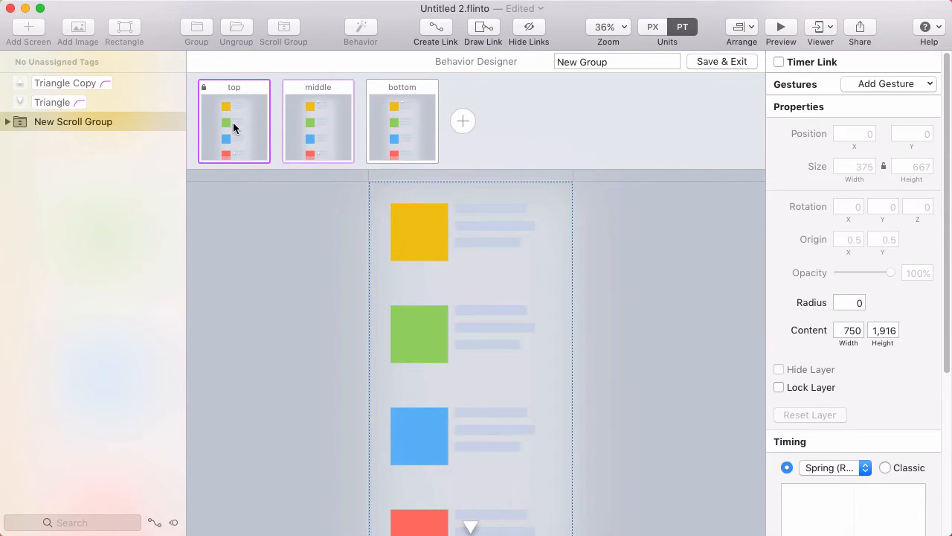
mouse_move(428, 276)
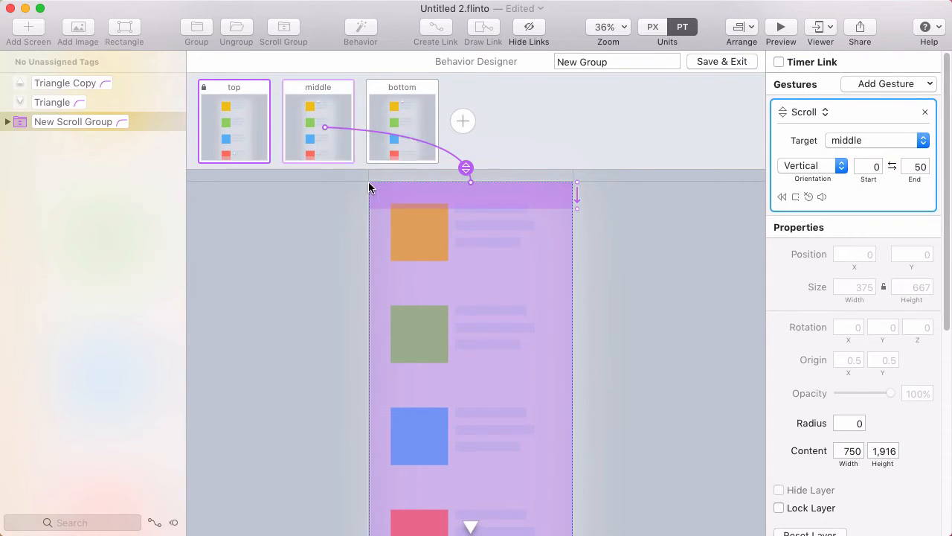
Adjust the scroll trigger range on New Scroll Group to end near 51
left_click_drag(577, 196, 577, 216)
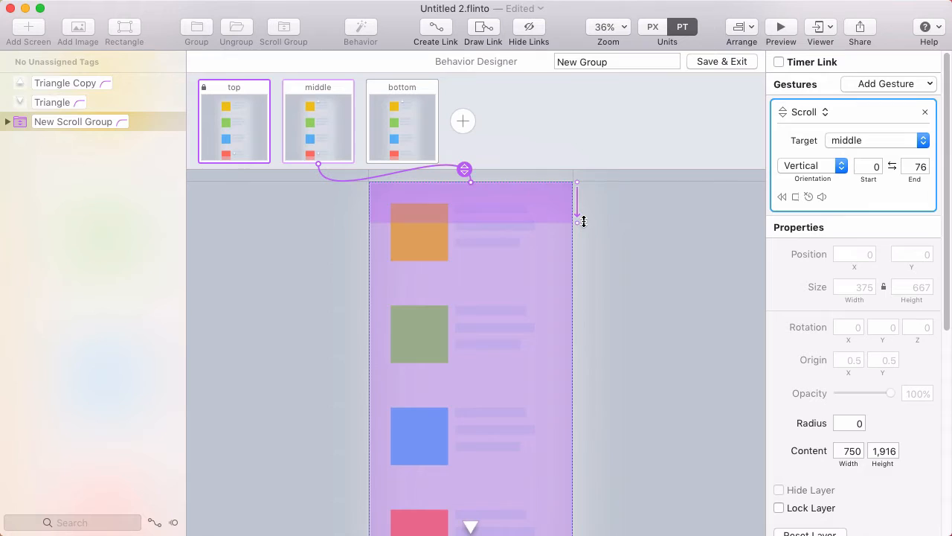
left_click_drag(578, 221, 580, 207)
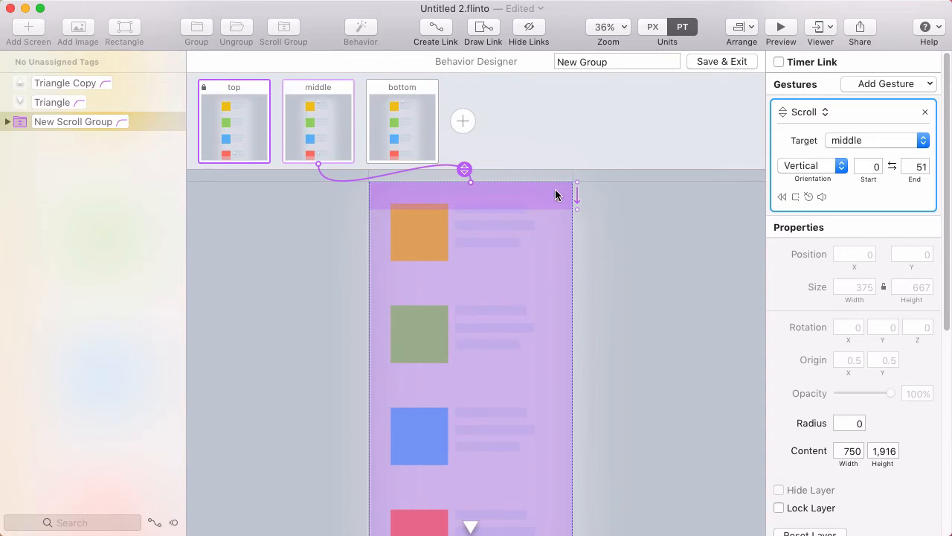
mouse_move(315, 127)
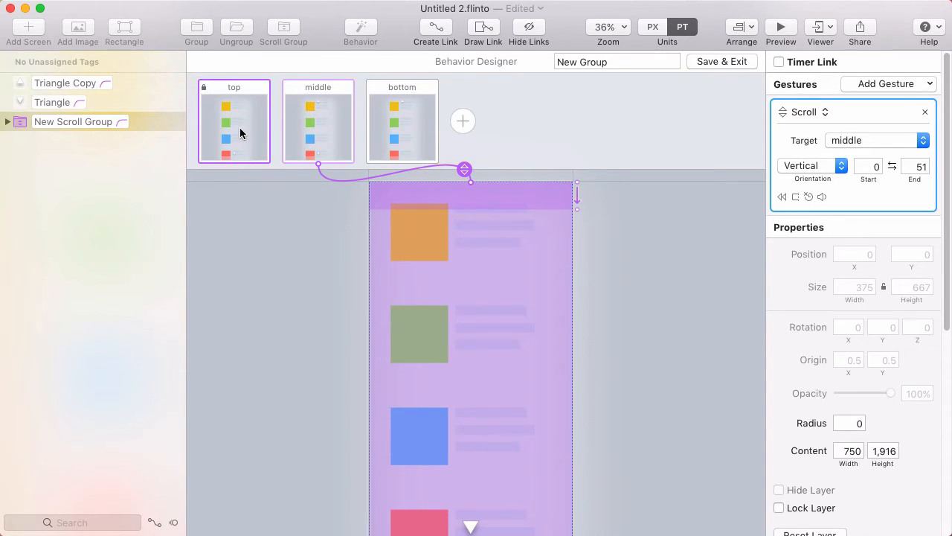
mouse_move(302, 177)
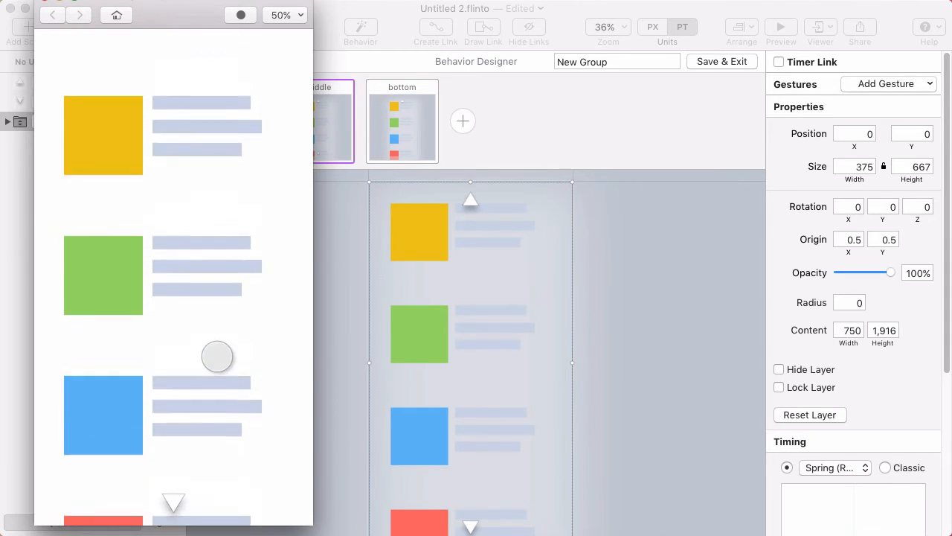
scroll("down", 3)
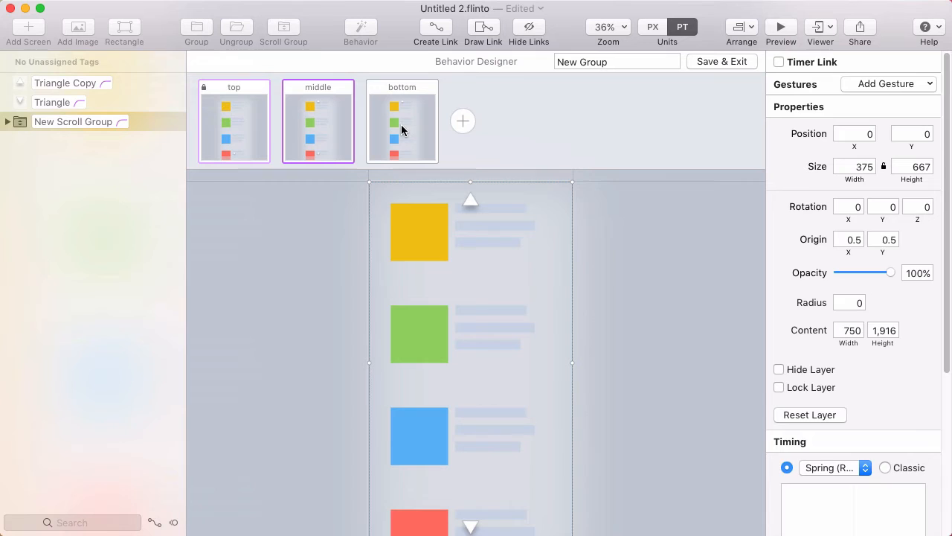
left_click(402, 121)
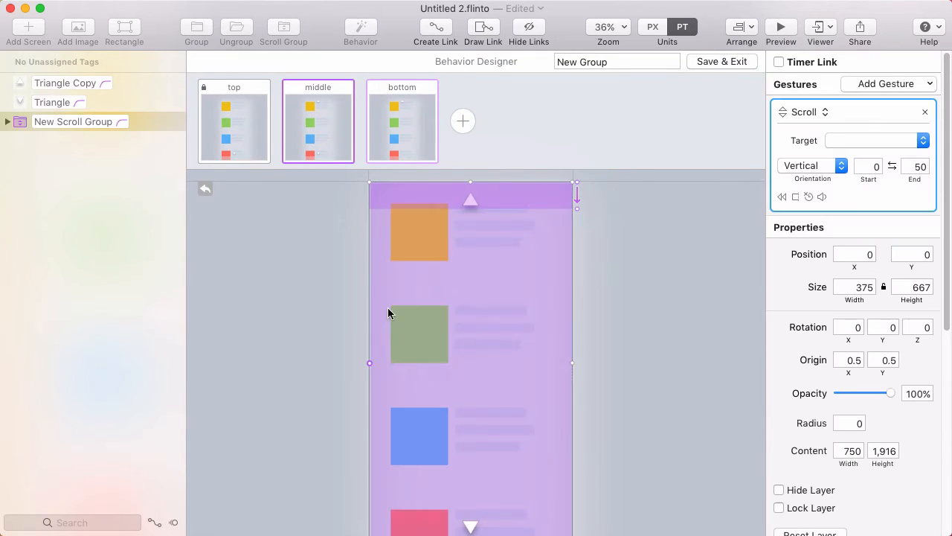
Link a Scroll gesture from middle to bottom and move its range to 620–670
left_click_drag(465, 169, 395, 137)
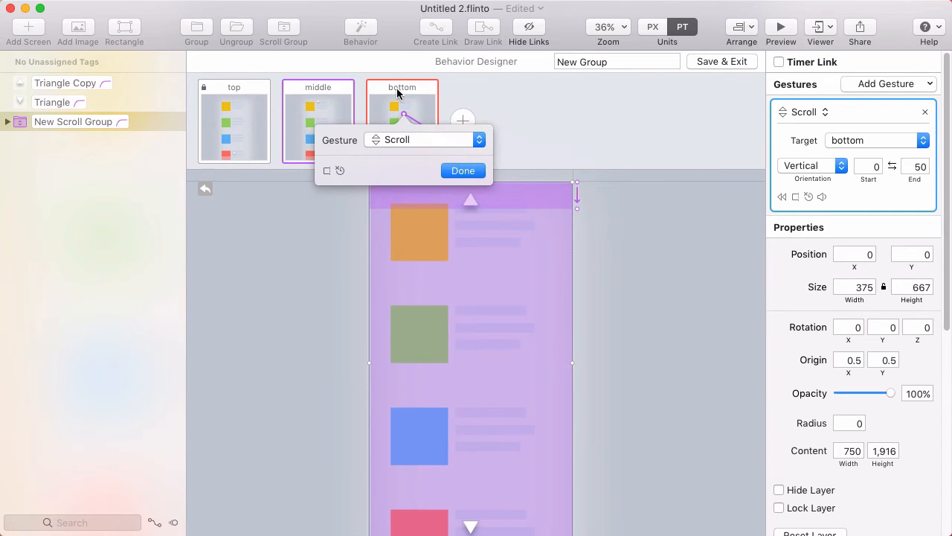
left_click(463, 170)
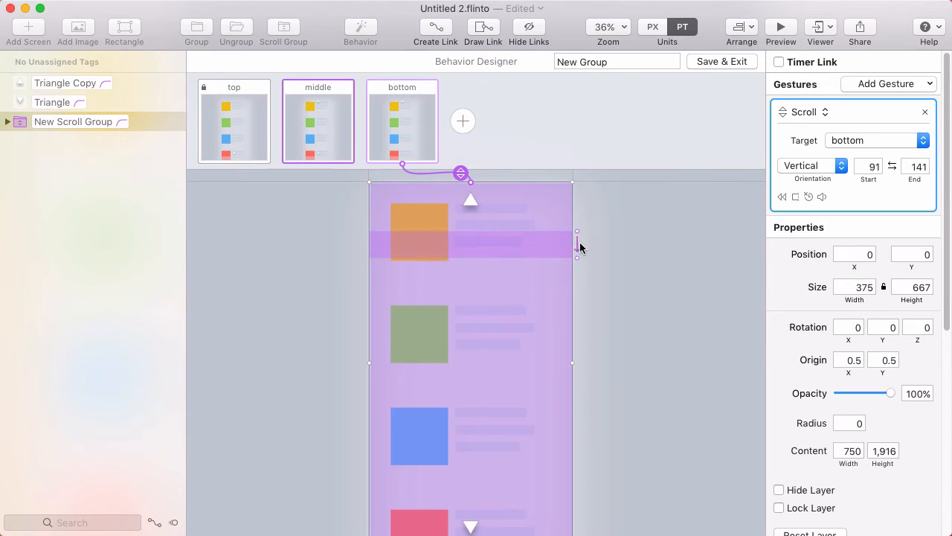
left_click_drag(577, 234, 576, 301)
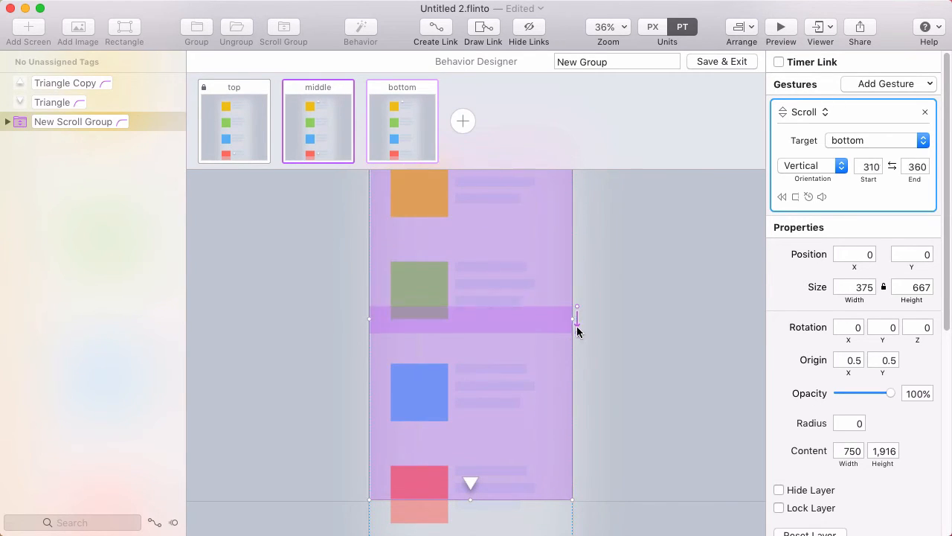
left_click_drag(576, 320, 576, 457)
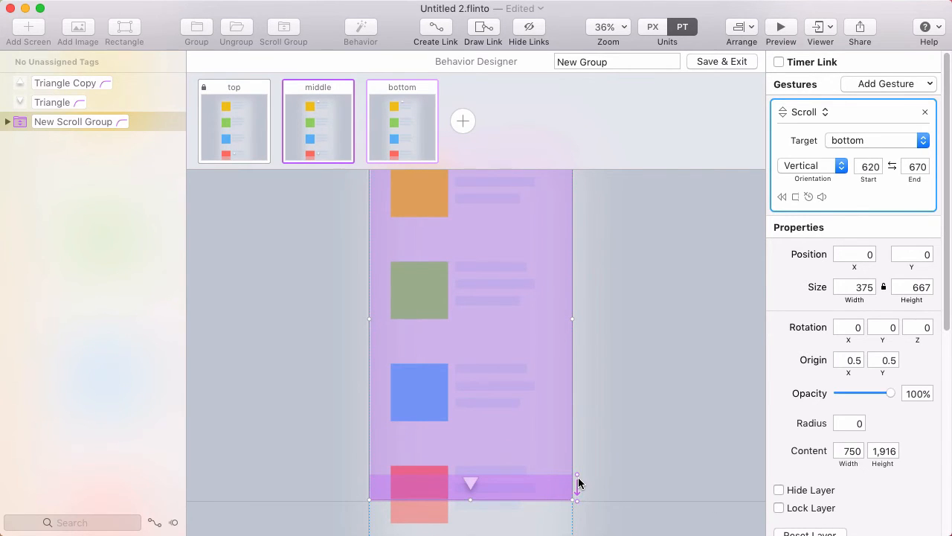
Preview the prototype and scroll down the list to test the arrow triggers
left_click(781, 27)
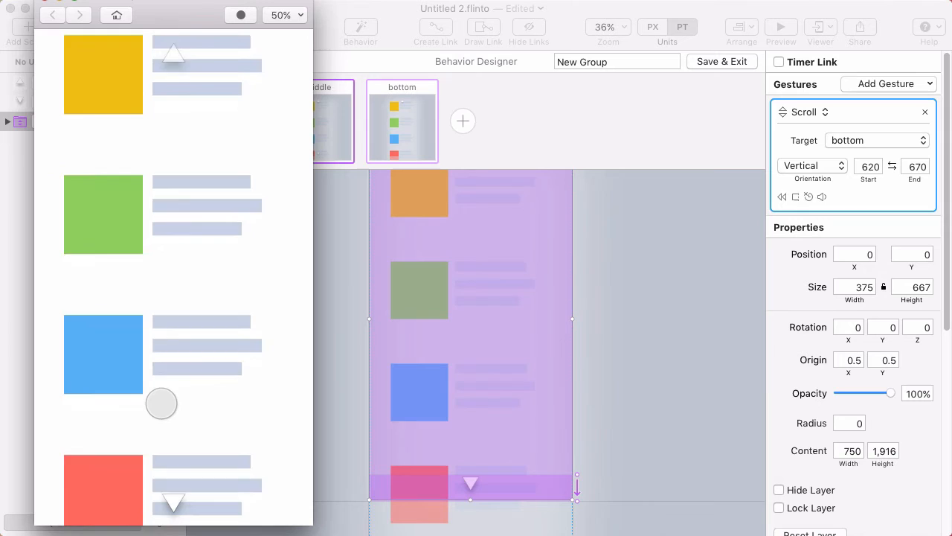
scroll("down", 3)
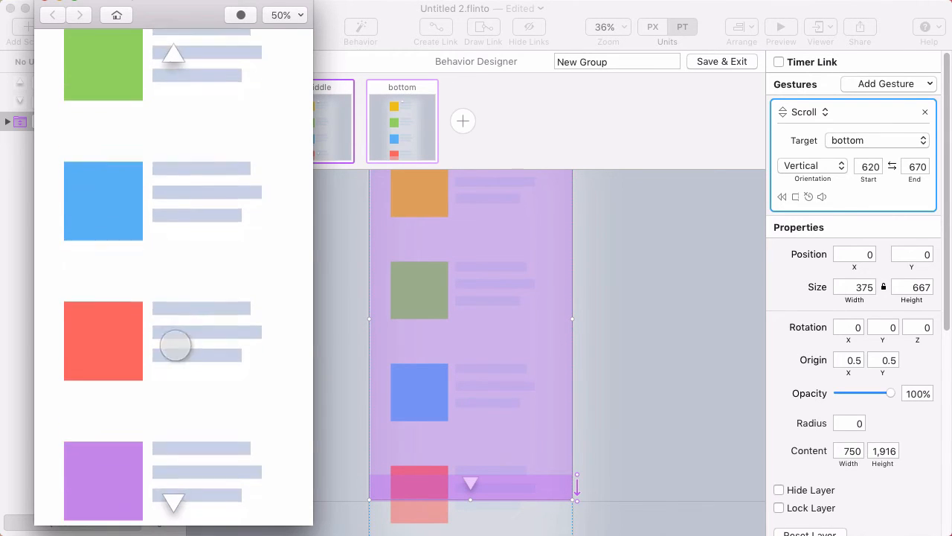
scroll("down", 3)
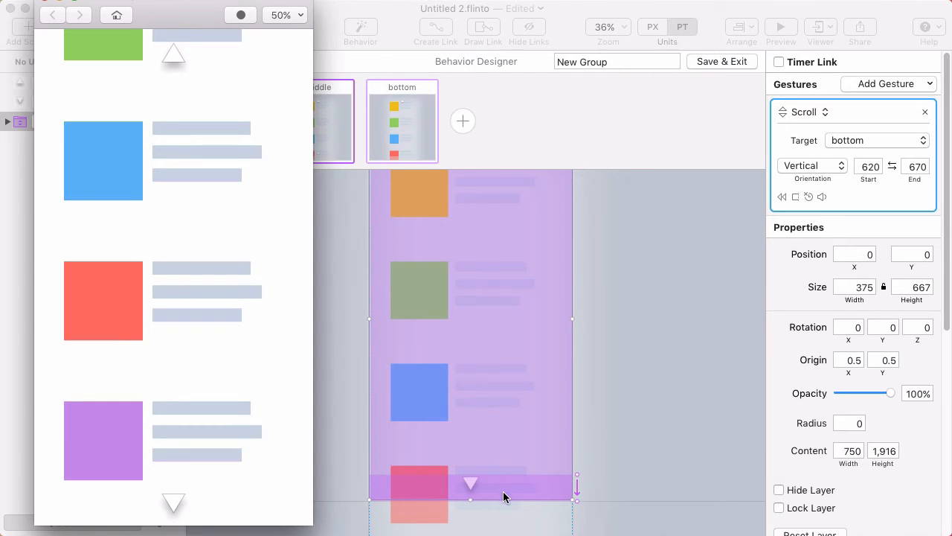
mouse_move(477, 488)
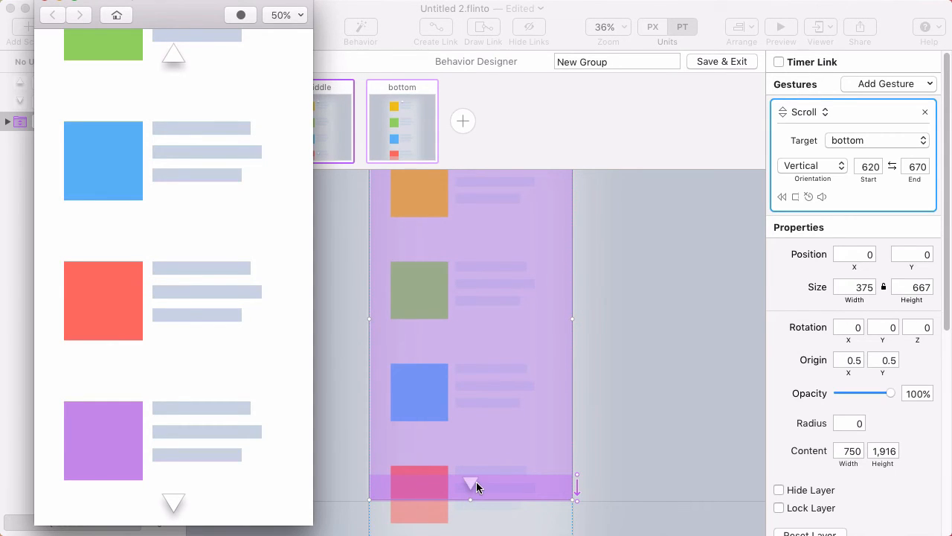
mouse_move(420, 476)
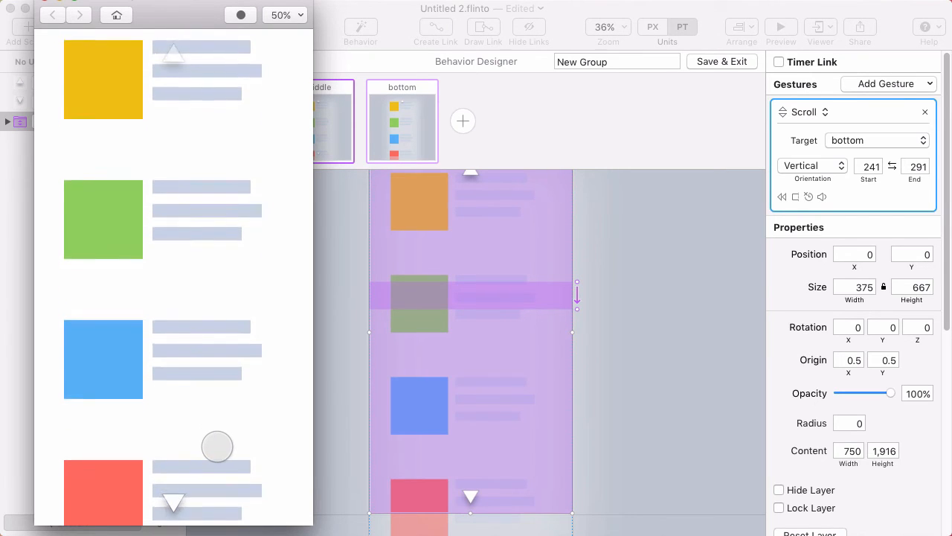
Scroll through the previewed list to check the scroll indicator states
scroll("down", 3)
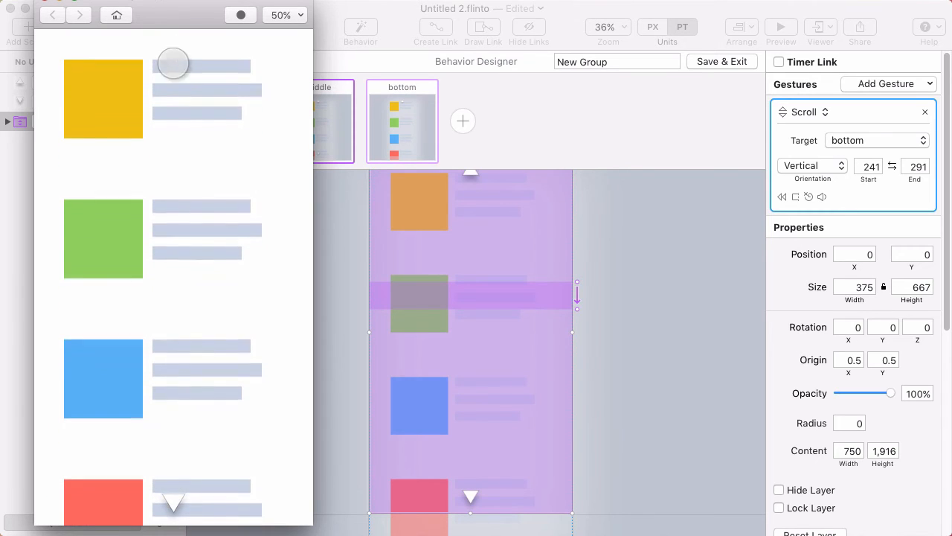
scroll("down", 3)
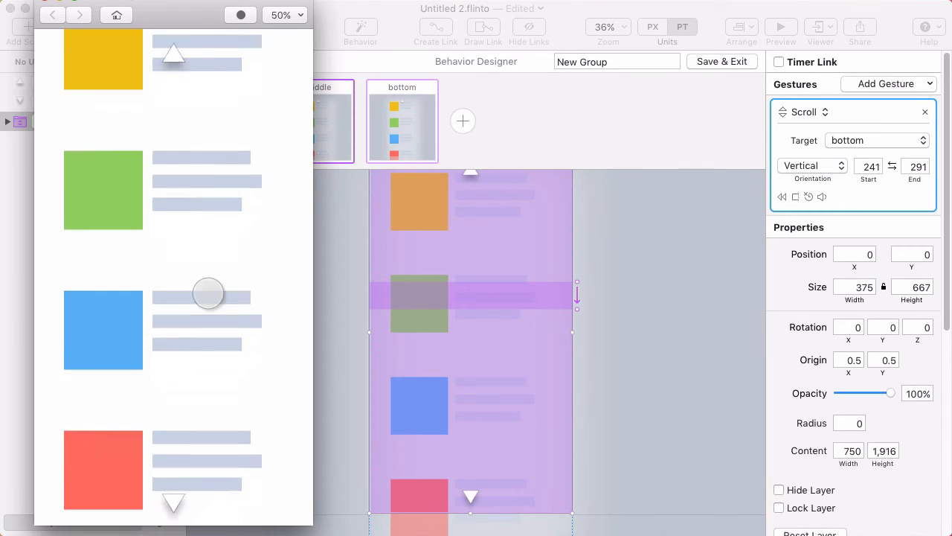
scroll("down", 3)
type("scroll indicator")
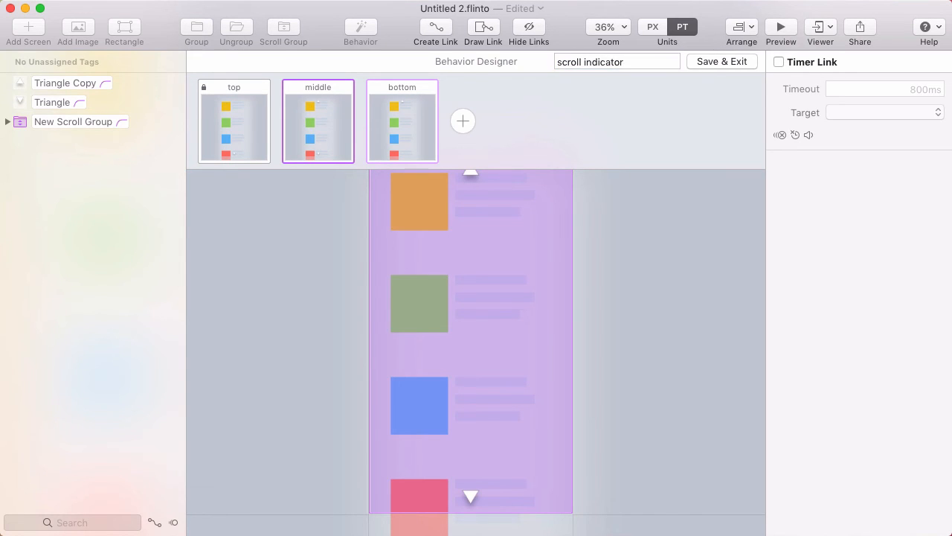
Save the scroll indicator behavior, then create a Triangle behavior on the down arrow with a New State
left_click(720, 61)
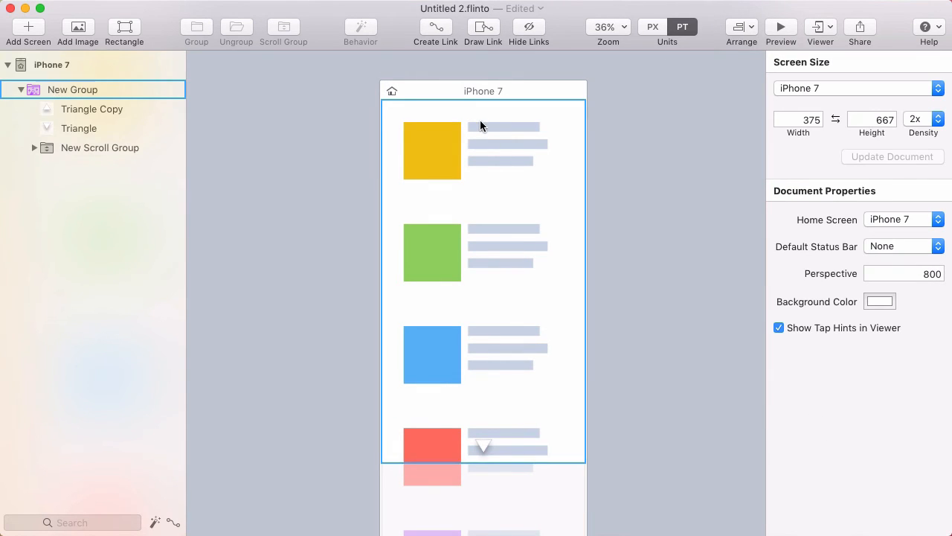
left_click(483, 446)
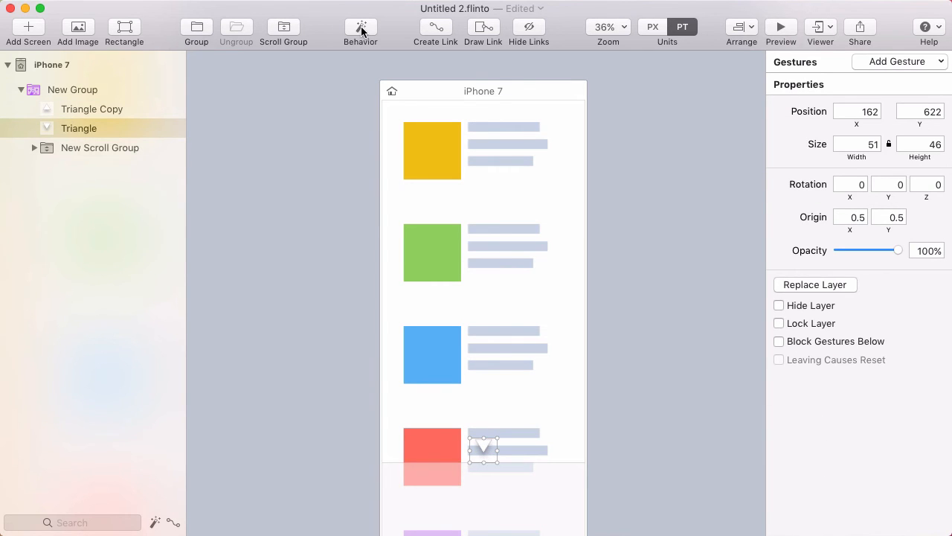
left_click(360, 27)
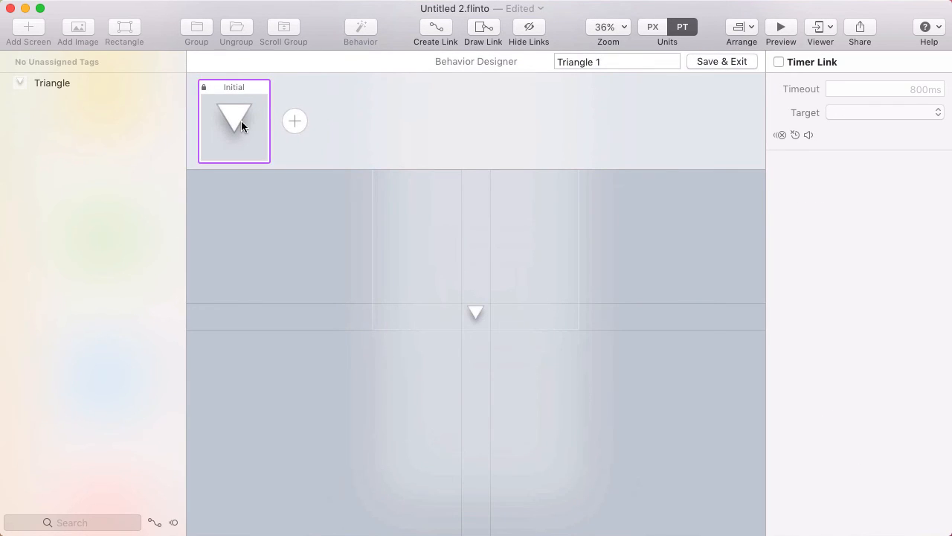
left_click(293, 120)
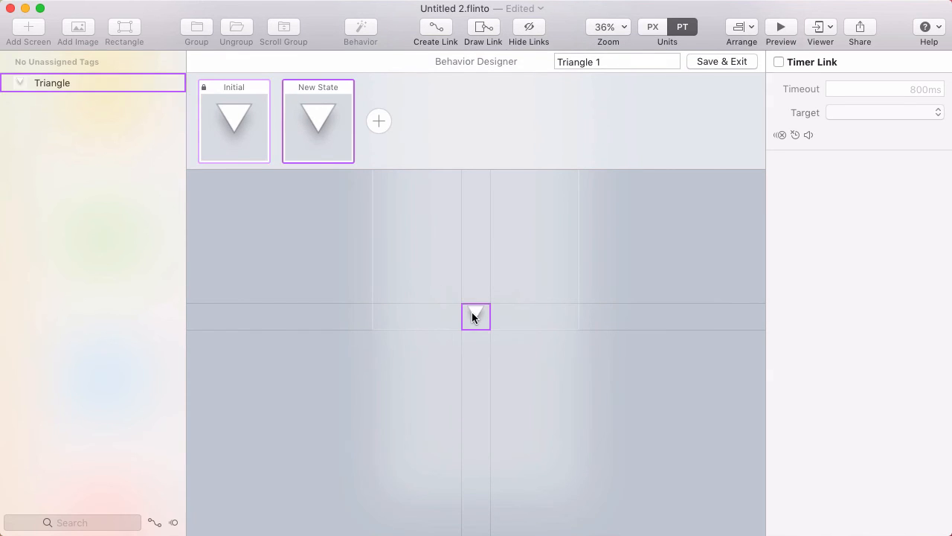
left_click(476, 314)
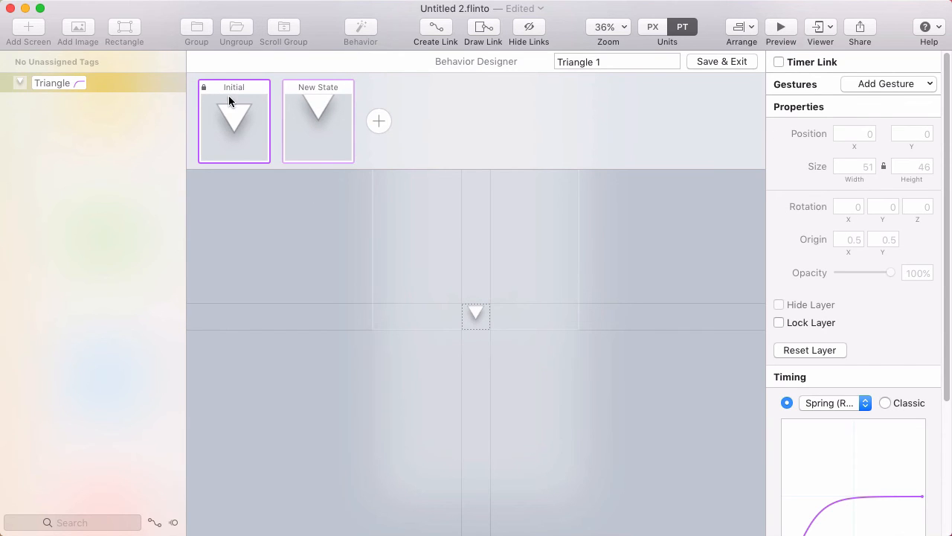
mouse_move(811, 67)
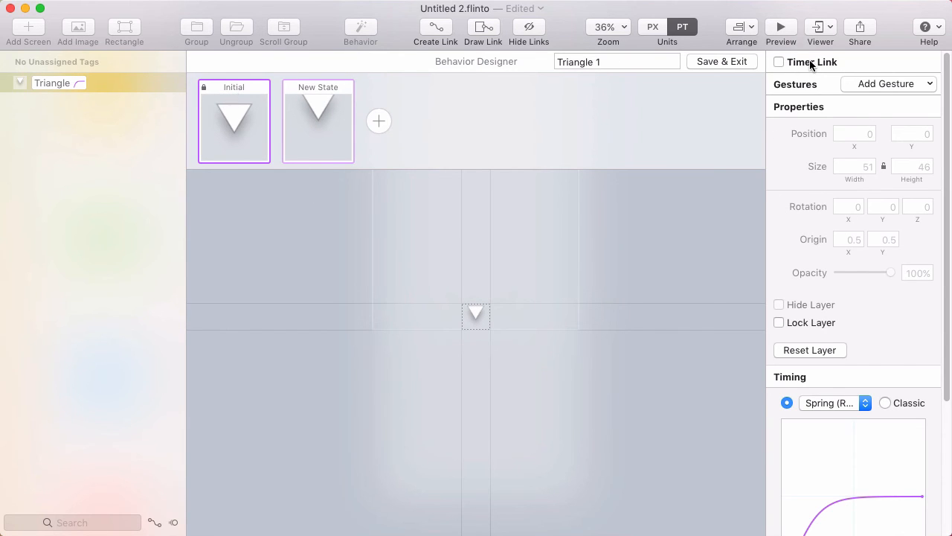
Link Initial to New State and New State back to Initial with 0 ms timer links
left_click(779, 62)
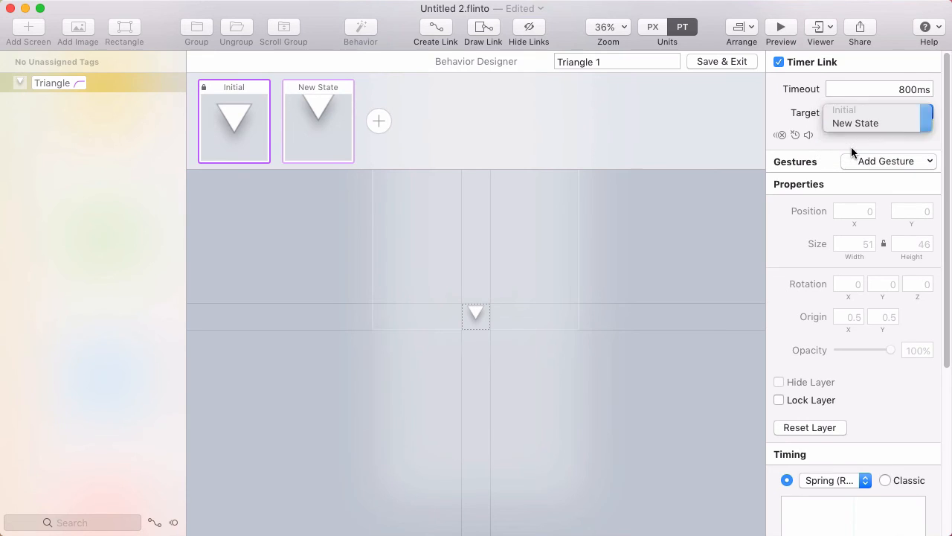
left_click(855, 123)
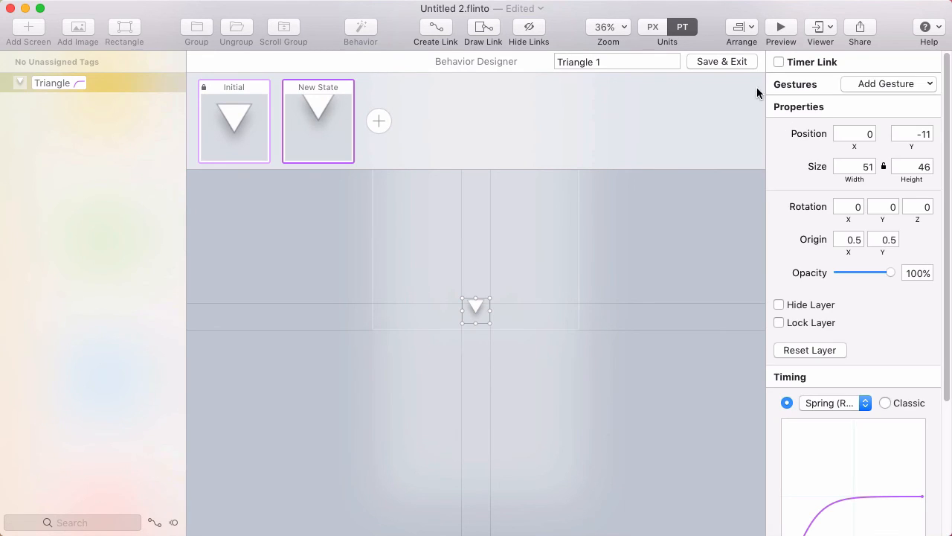
left_click(779, 62)
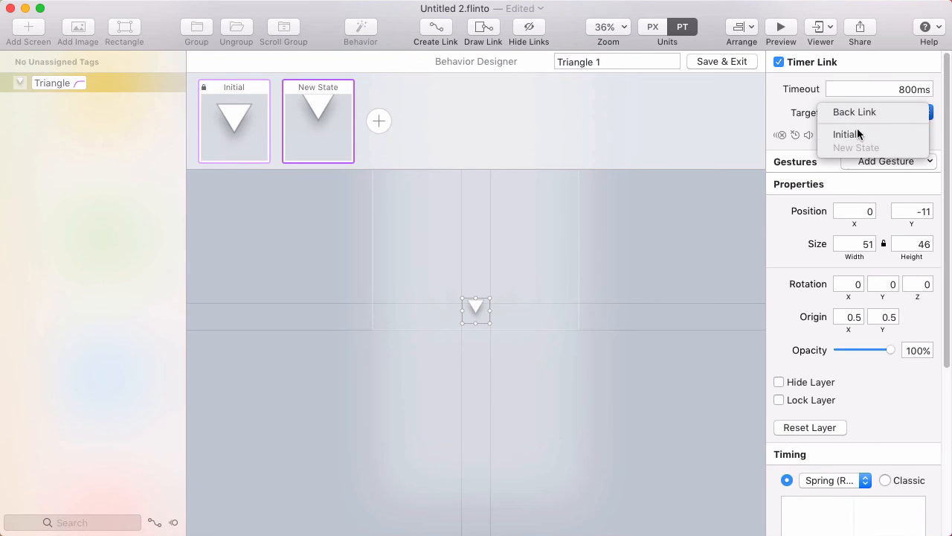
left_click(847, 133)
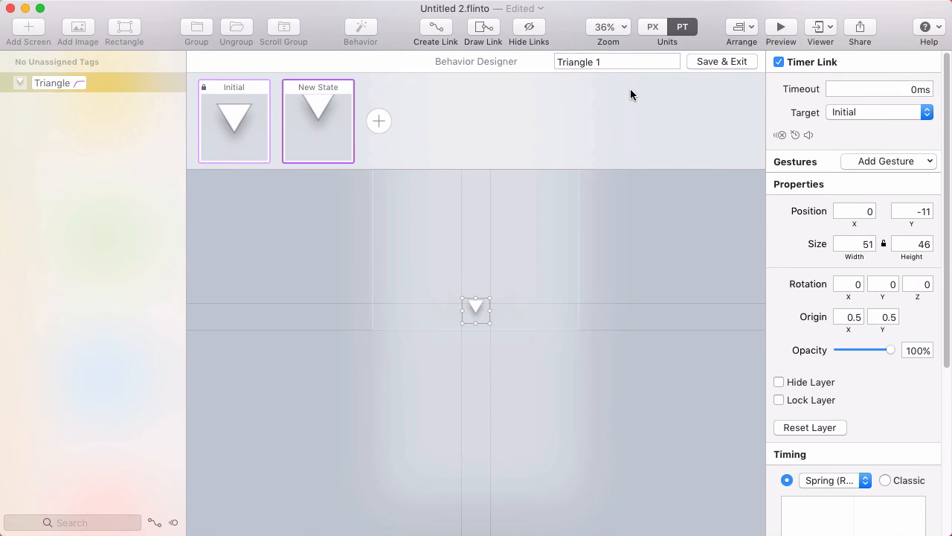
Give the transition Classic easing with a duration of about 525 ms
left_click(885, 268)
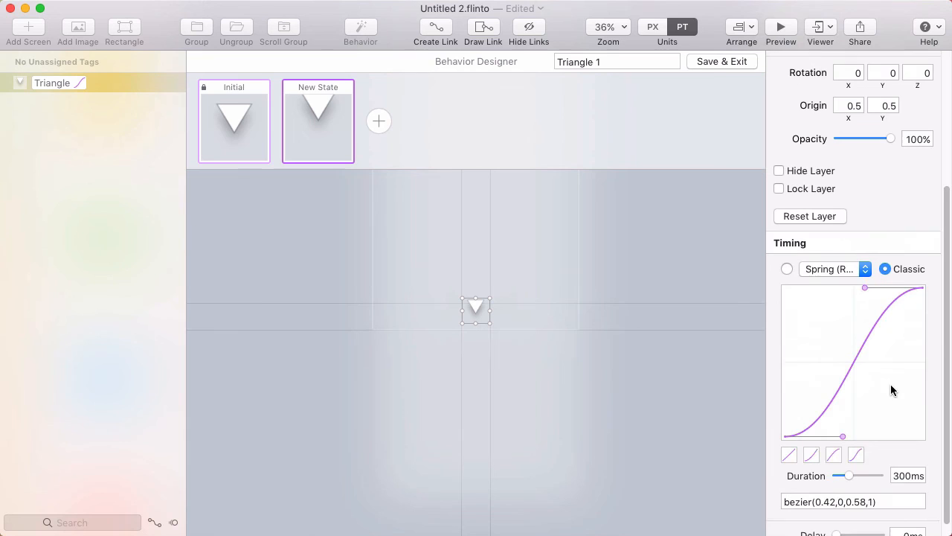
left_click_drag(849, 476, 861, 461)
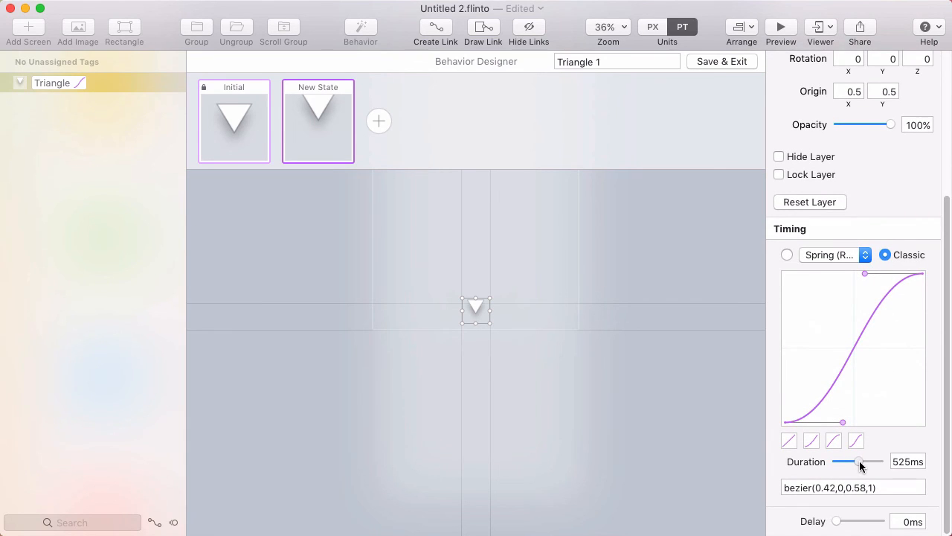
left_click_drag(844, 461, 863, 461)
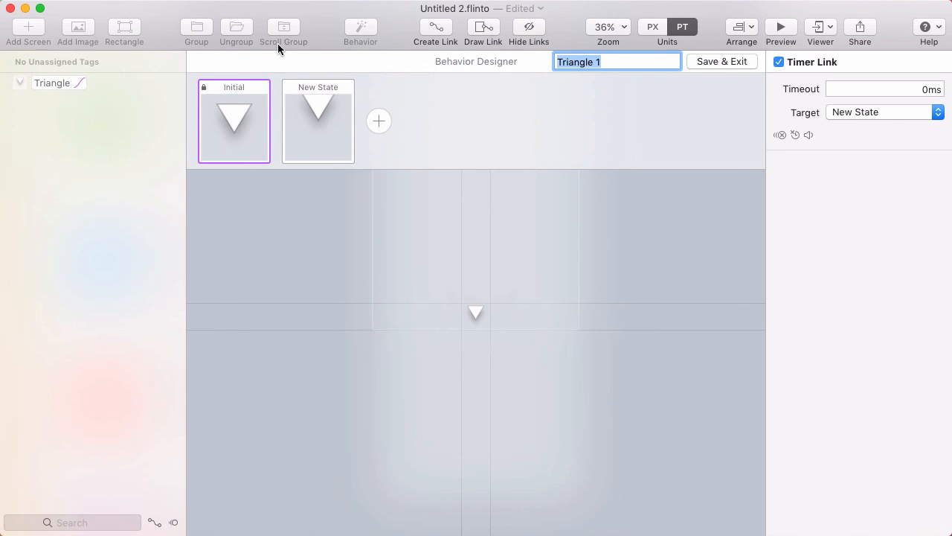
Name the behavior 'bounce arrow' and save it, returning to the canvas
type("bounce")
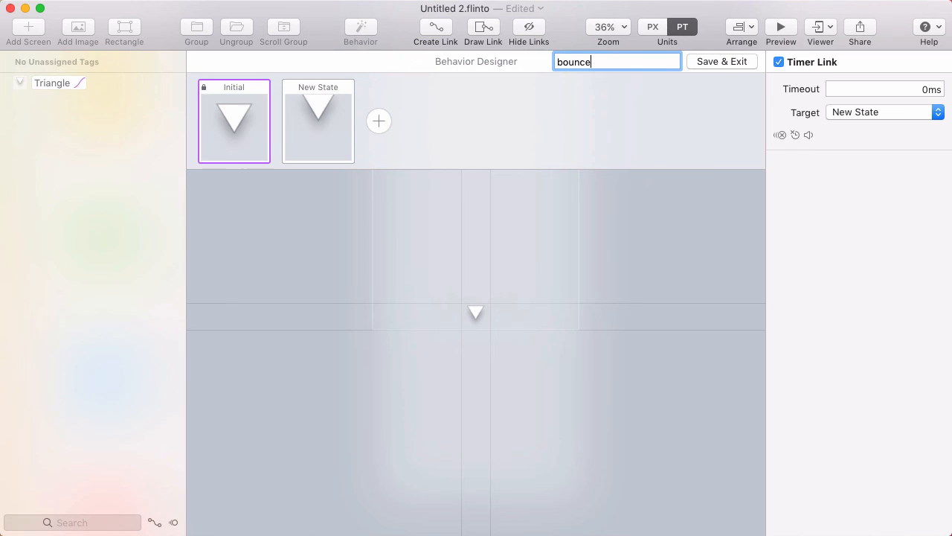
type("arrow")
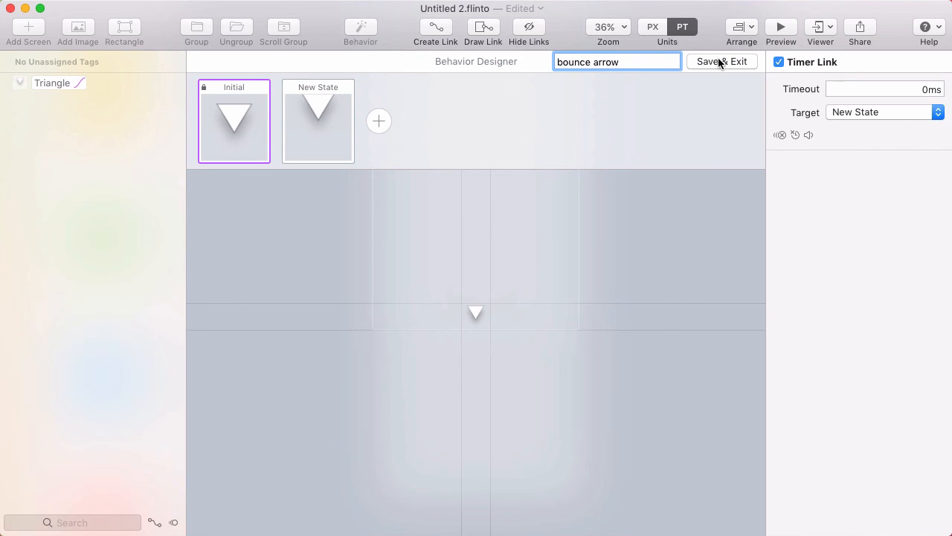
left_click(721, 61)
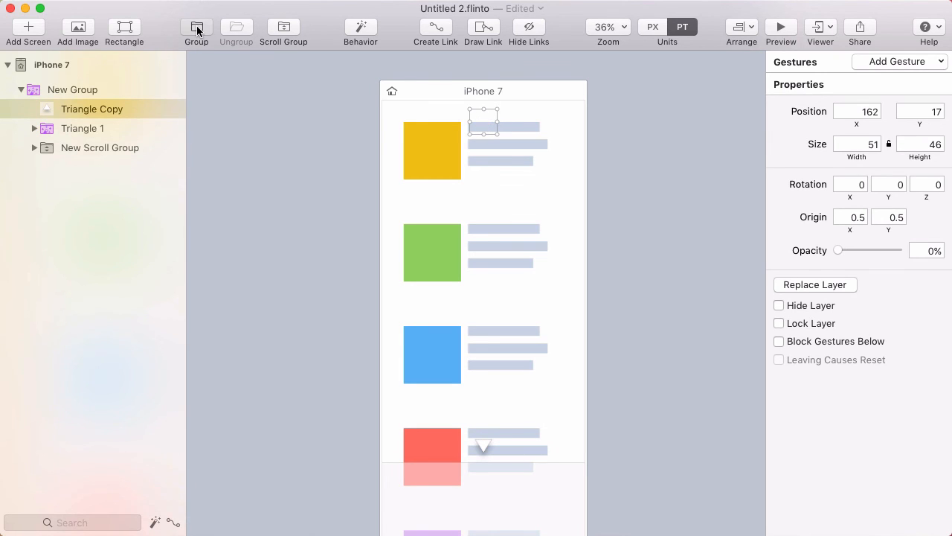
Wrap the copied up arrow in New Group 1 and show its Add Behavior list
left_click(197, 28)
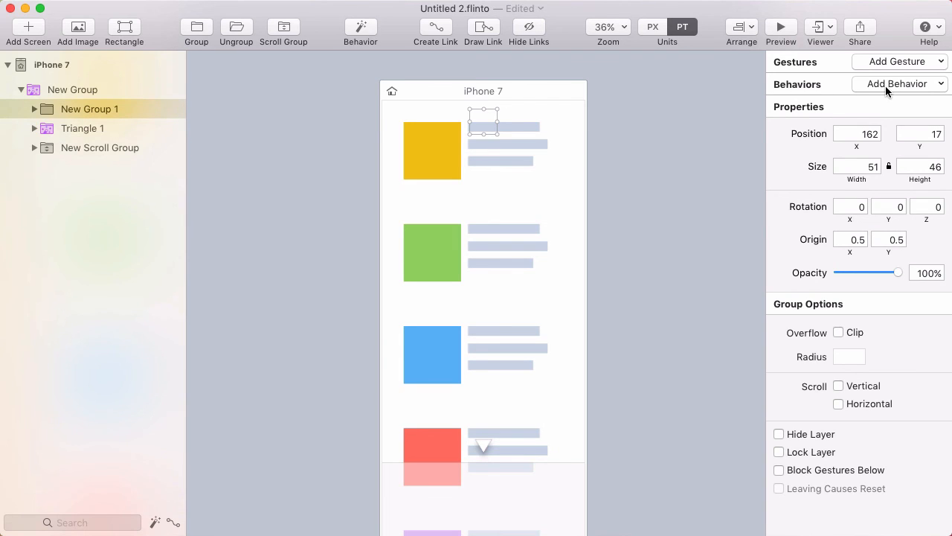
left_click(898, 83)
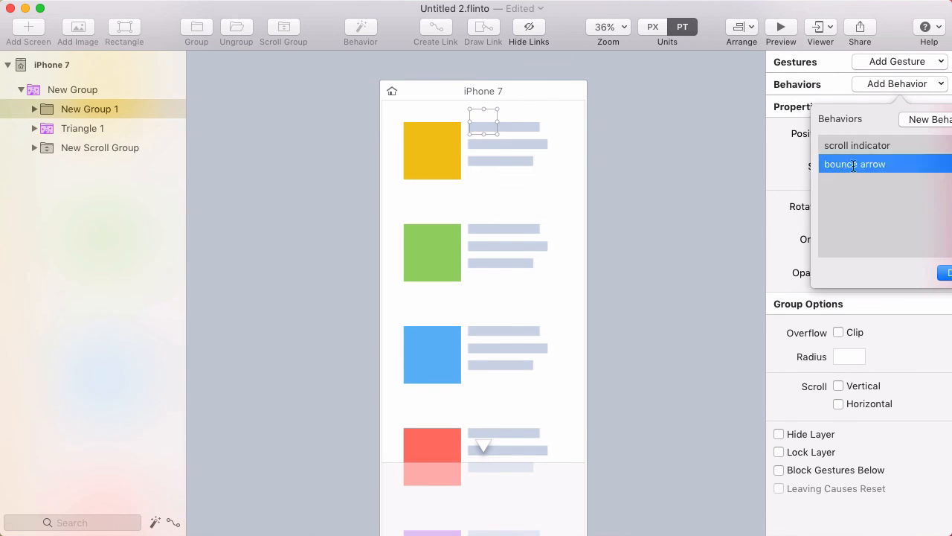
Apply 'bounce arrow' to New Group 1 and scroll the preview list to watch both arrows bounce
left_click(854, 164)
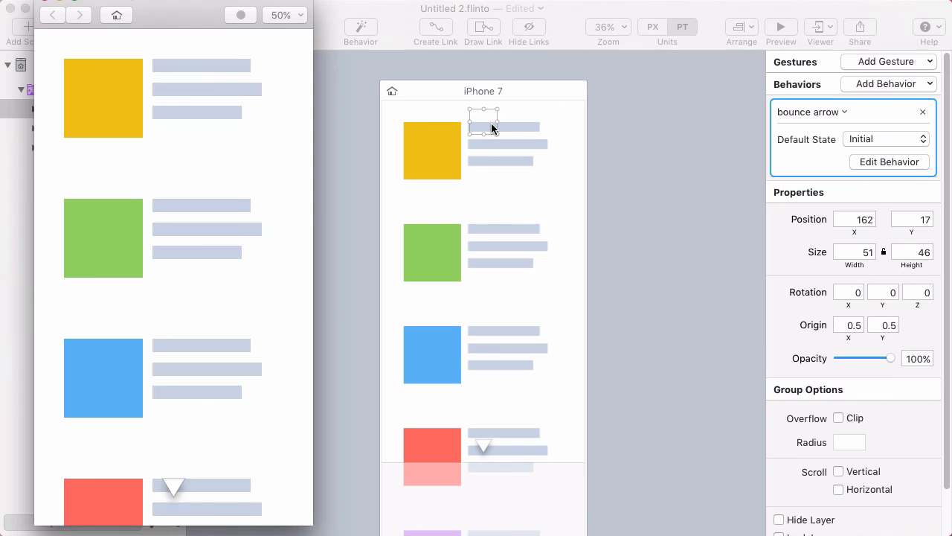
scroll("down", 3)
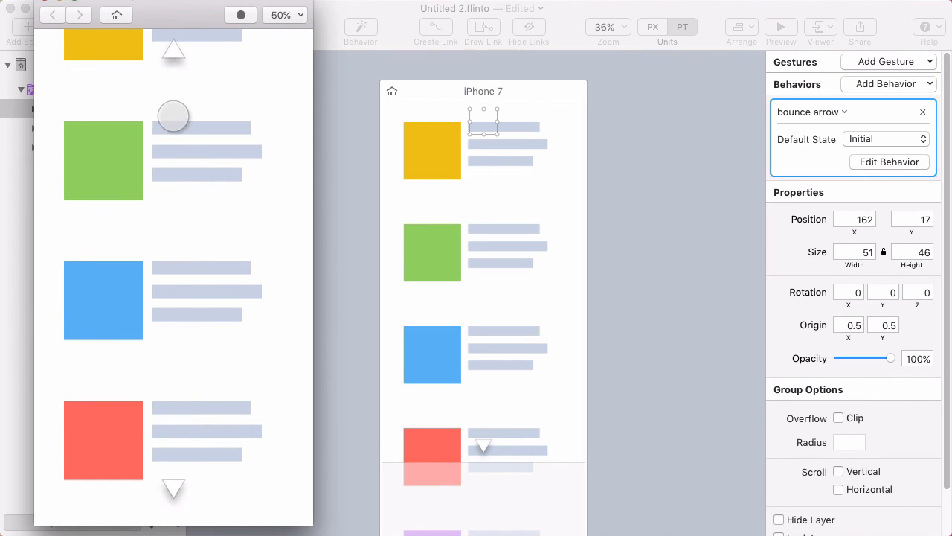
scroll("down", 3)
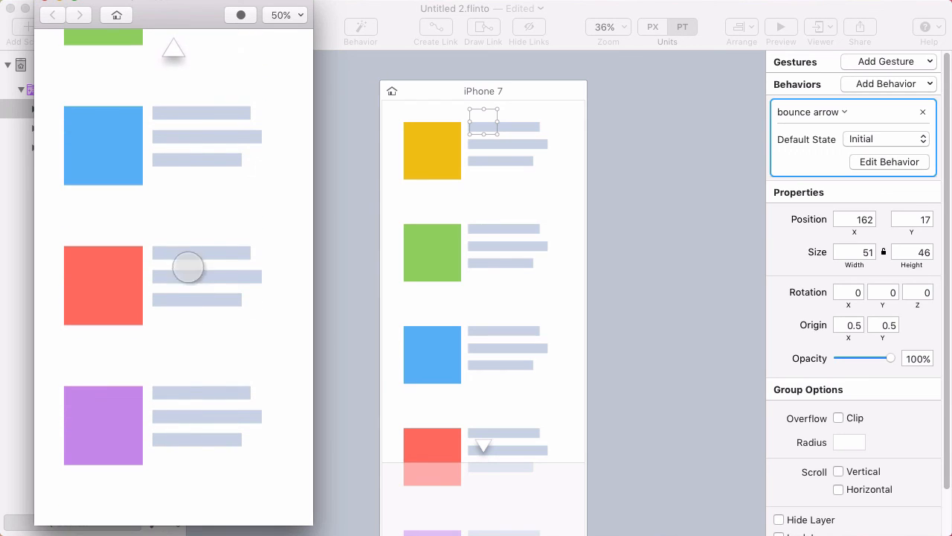
scroll("down", 3)
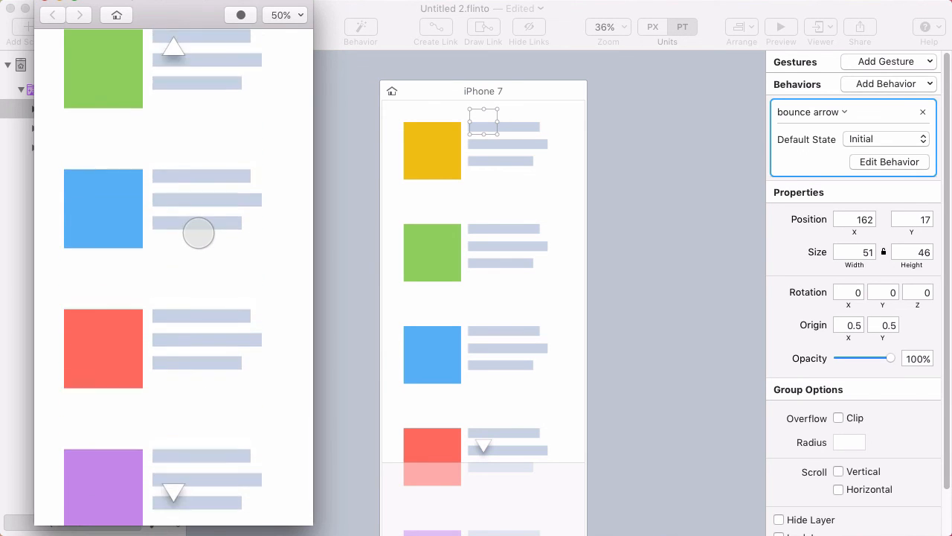
scroll("down", 3)
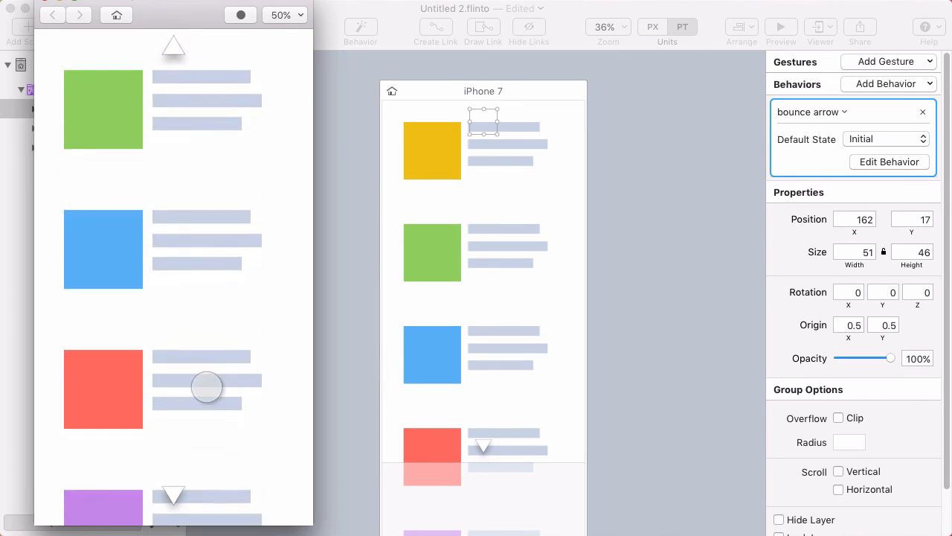